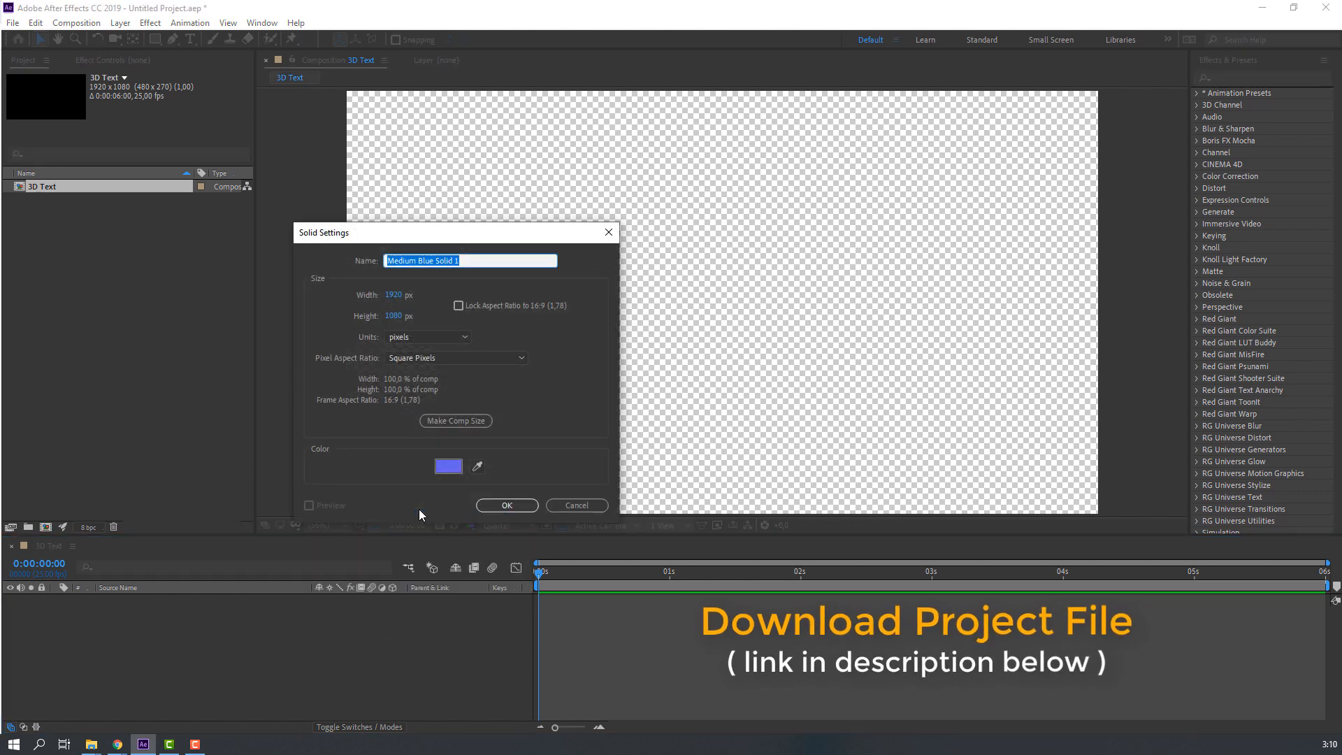
Create a full-frame solid named BG and apply the Fill effect to it.
type("BG")
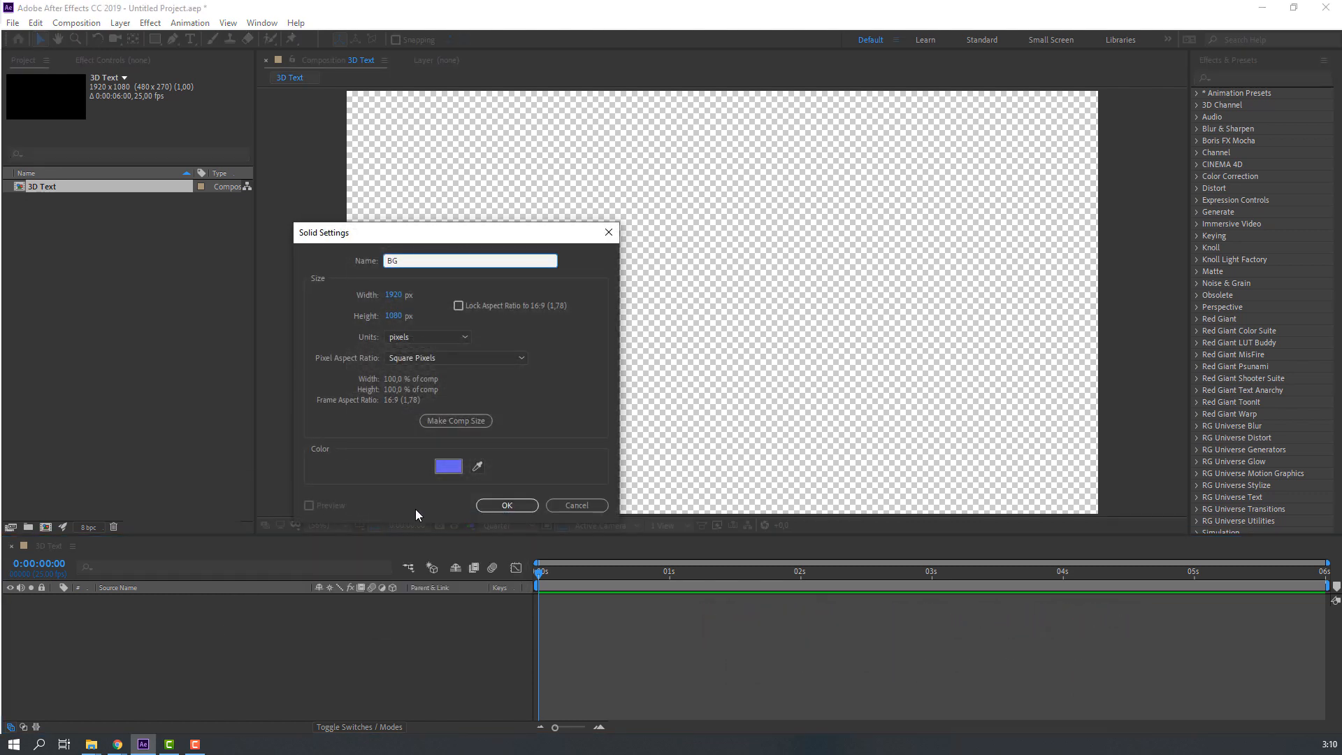
left_click(506, 505)
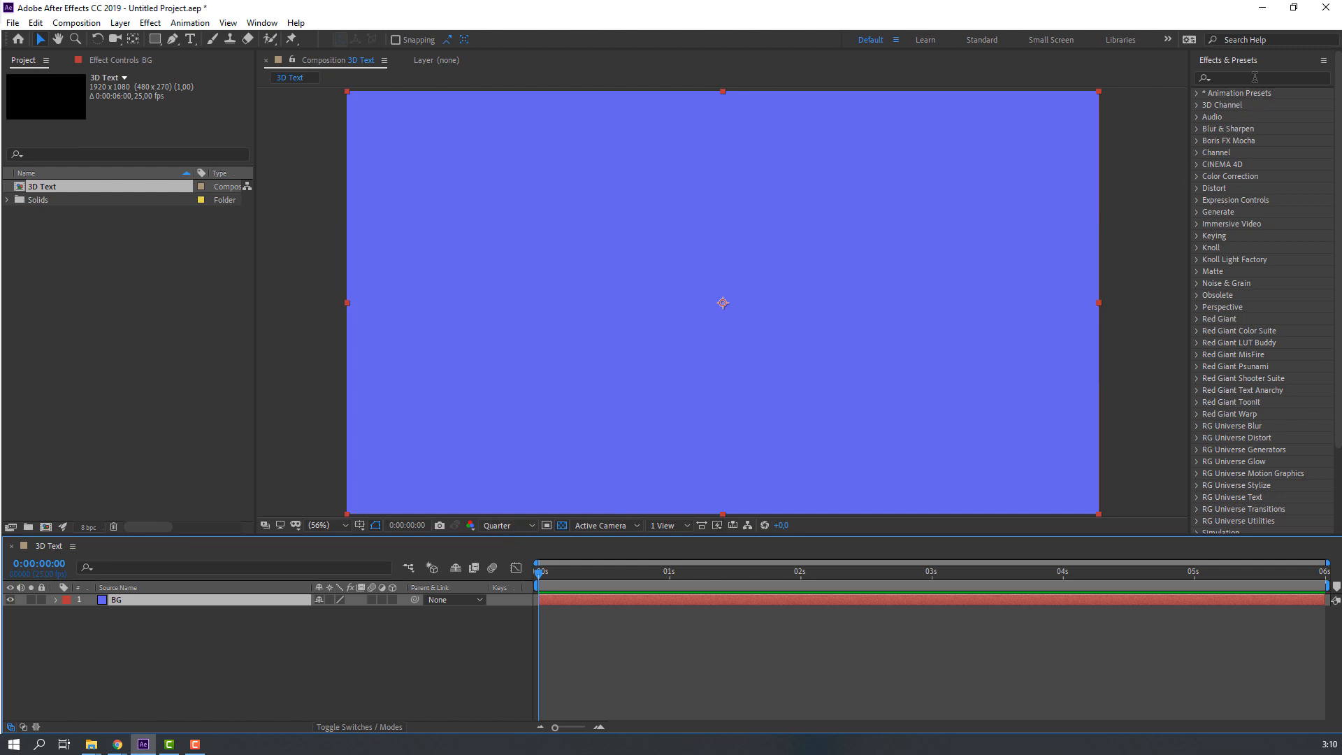
type("fill")
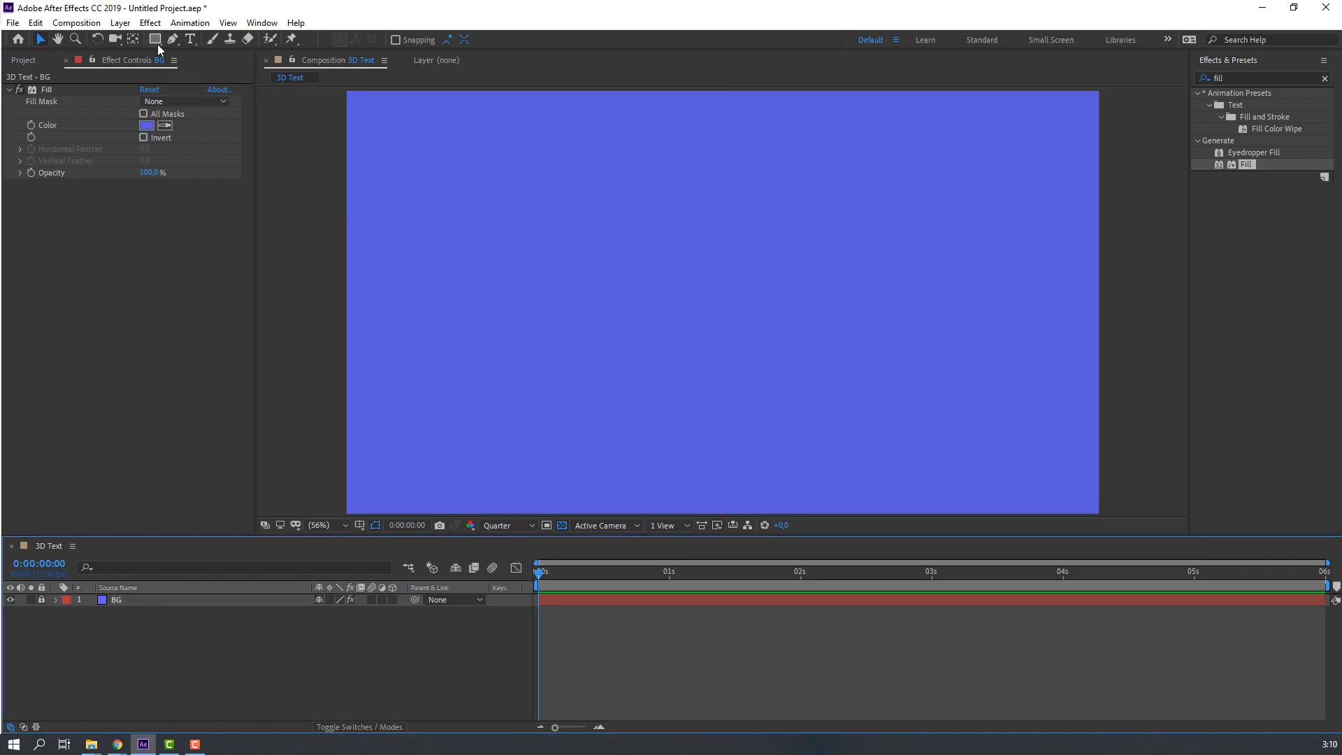
Draw a large centred ellipse and fill it with a slightly darker blue sampled from the background.
left_click(156, 39)
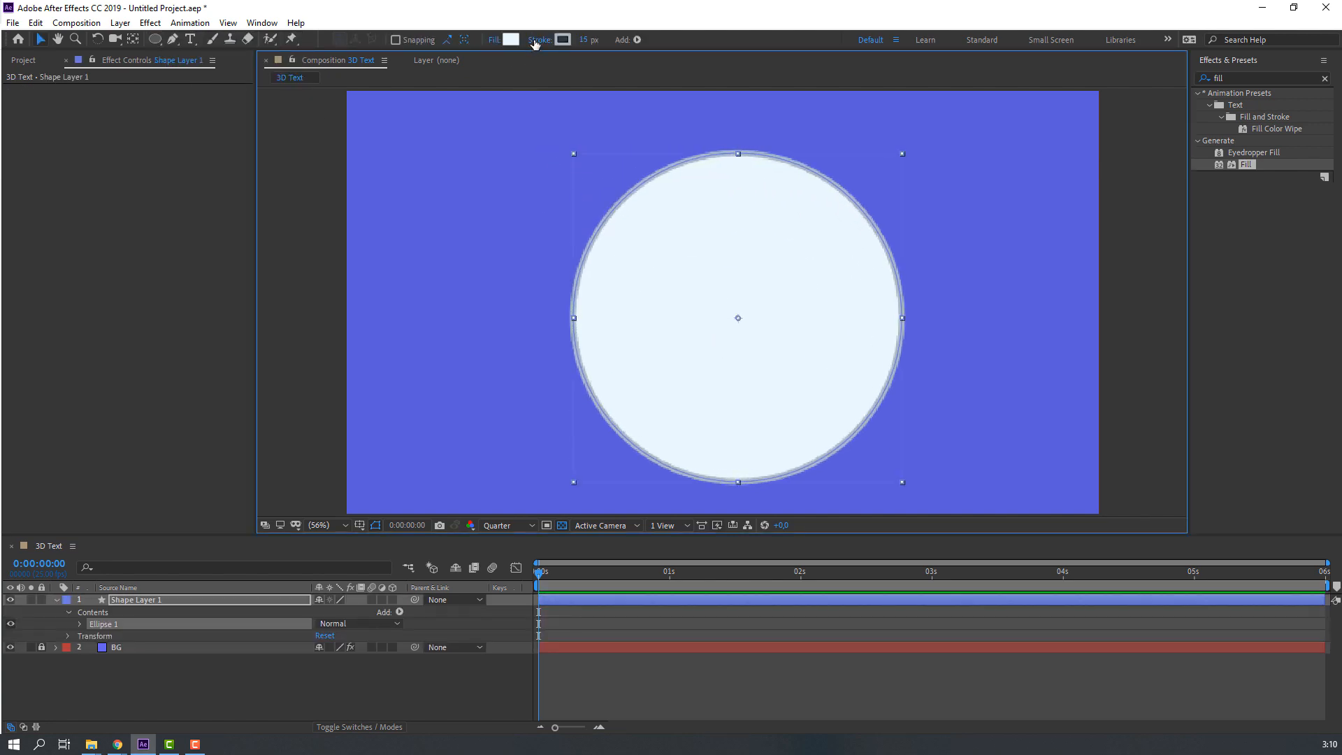
left_click(539, 39)
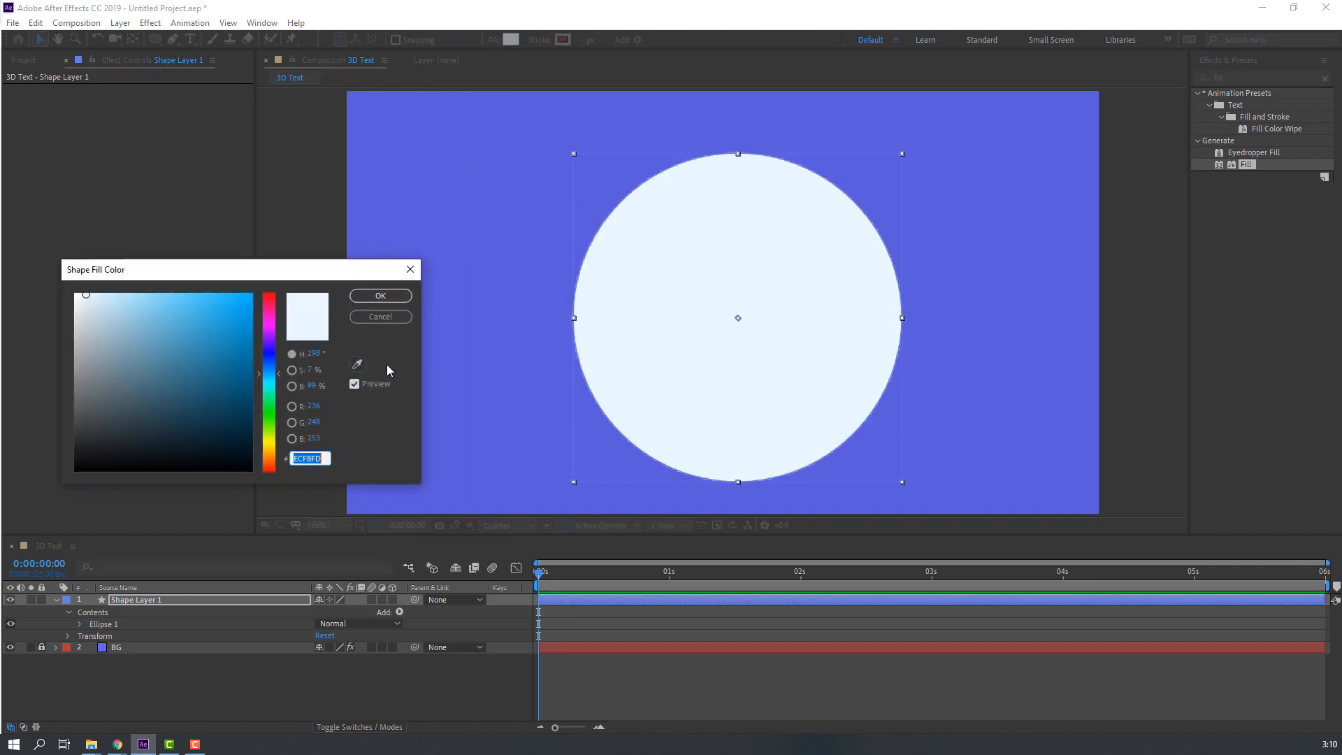
left_click(185, 306)
type("BG_Shape")
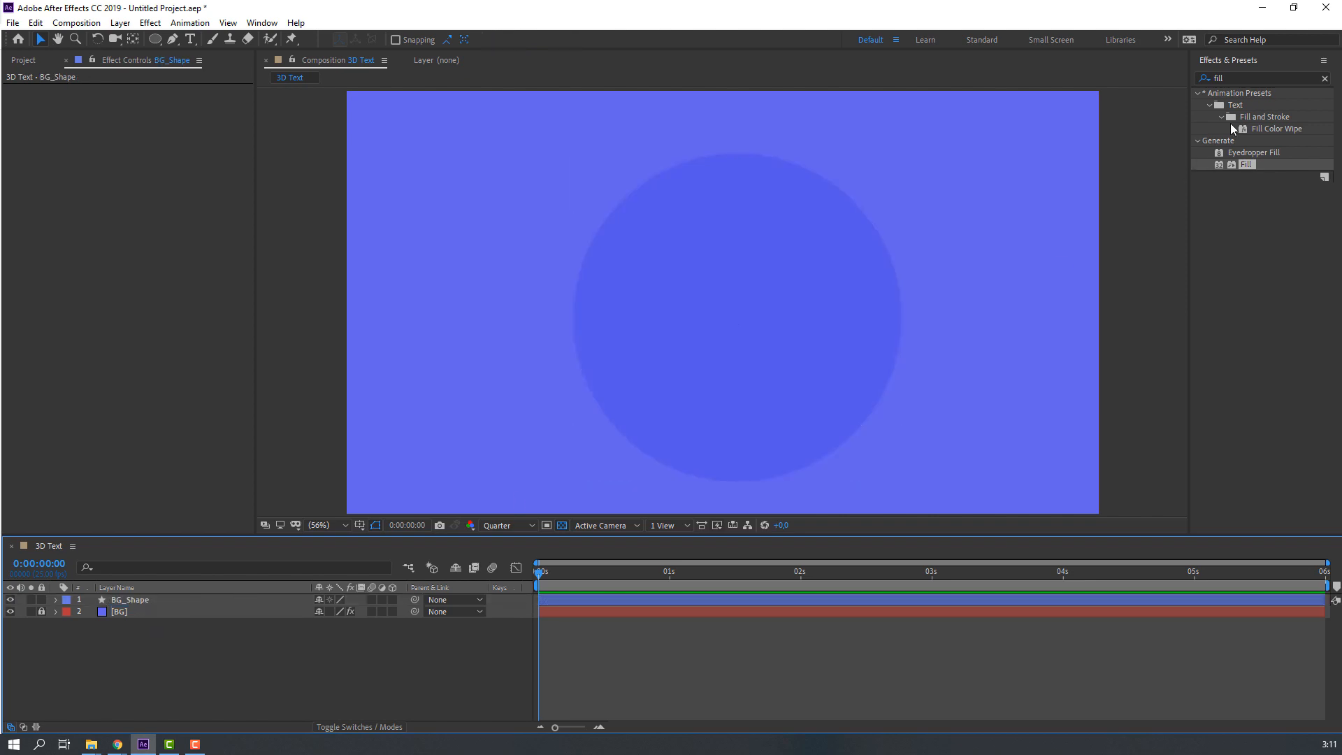
Apply Wave Warp to BG_Shape with wave height 32, width 181 and speed 0.5.
left_click(1237, 78)
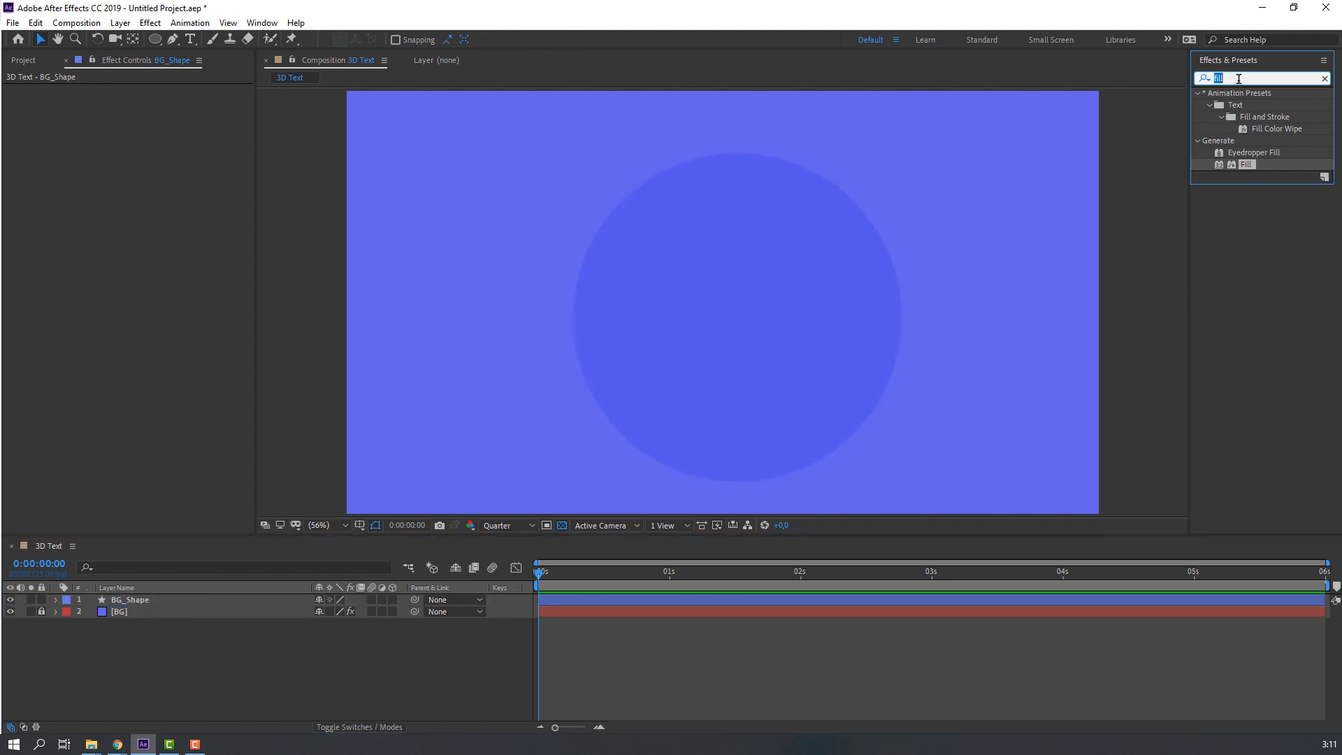
type("wave")
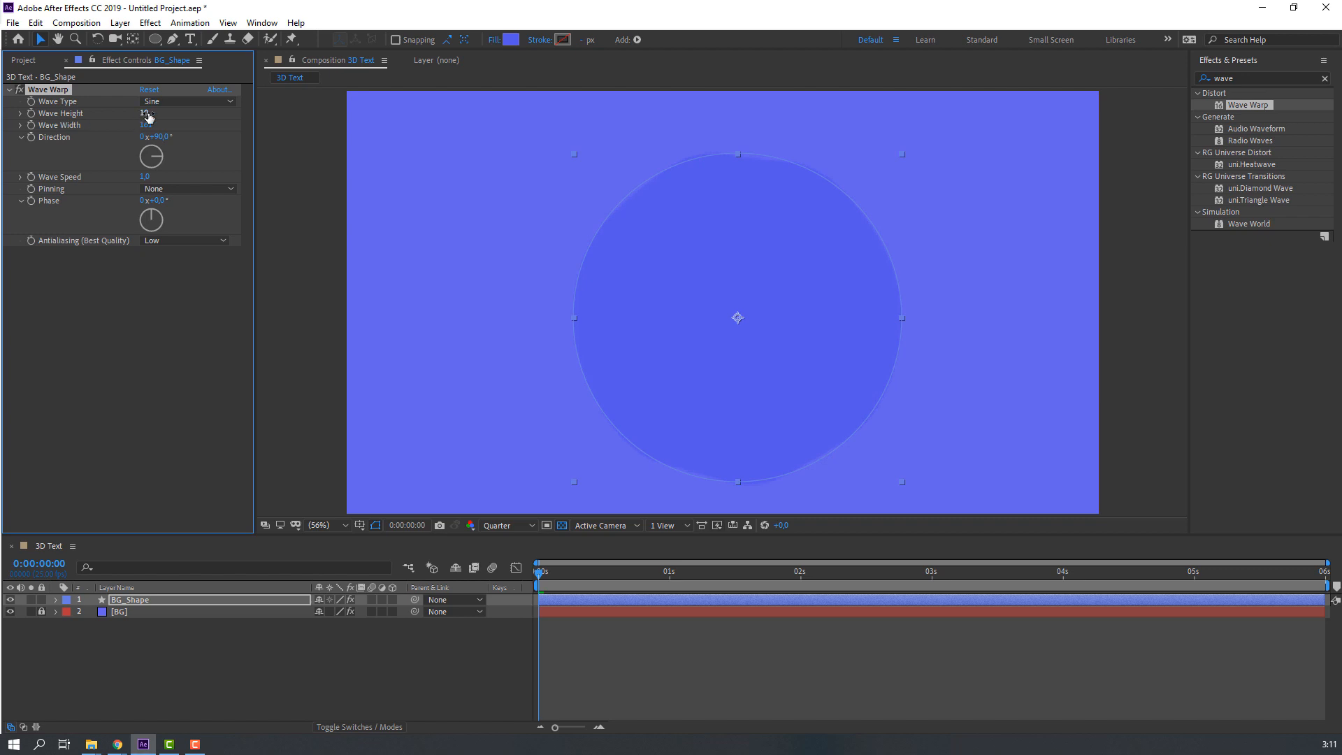
left_click_drag(145, 113, 155, 113)
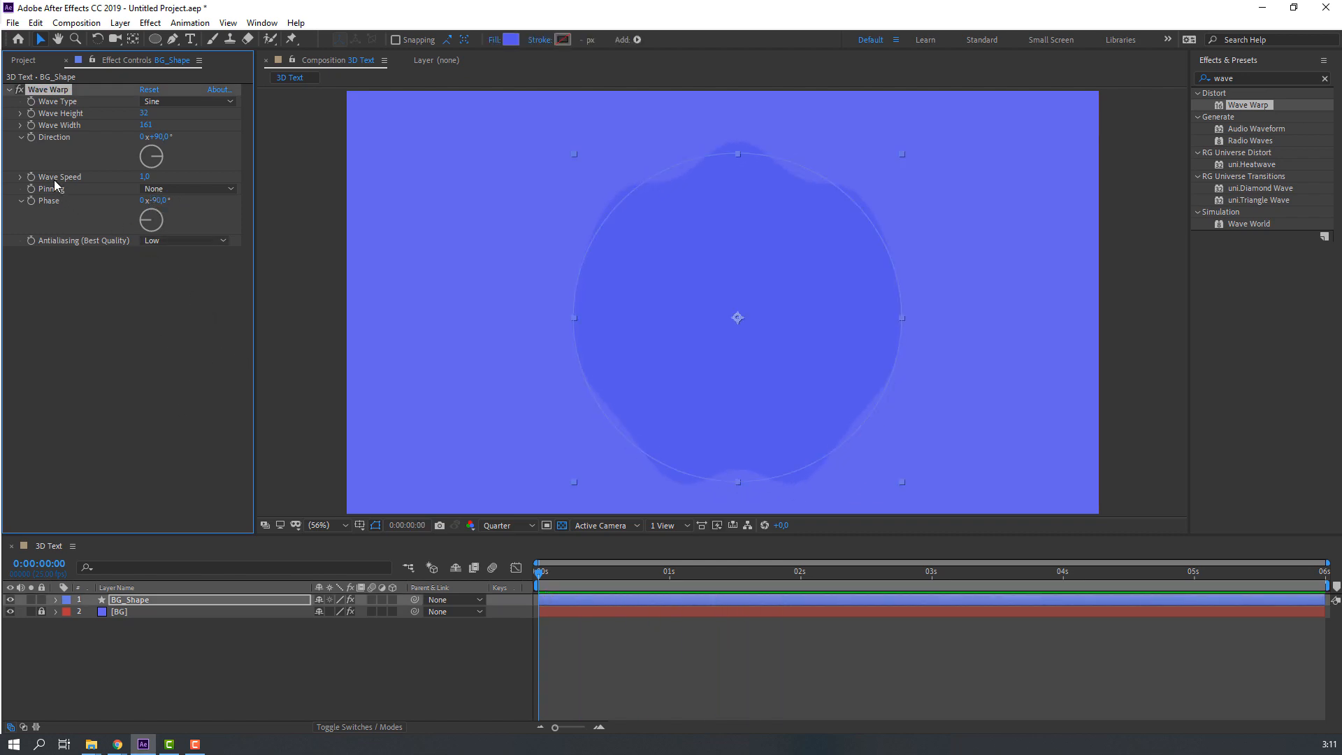
left_click(143, 176)
type("0.5")
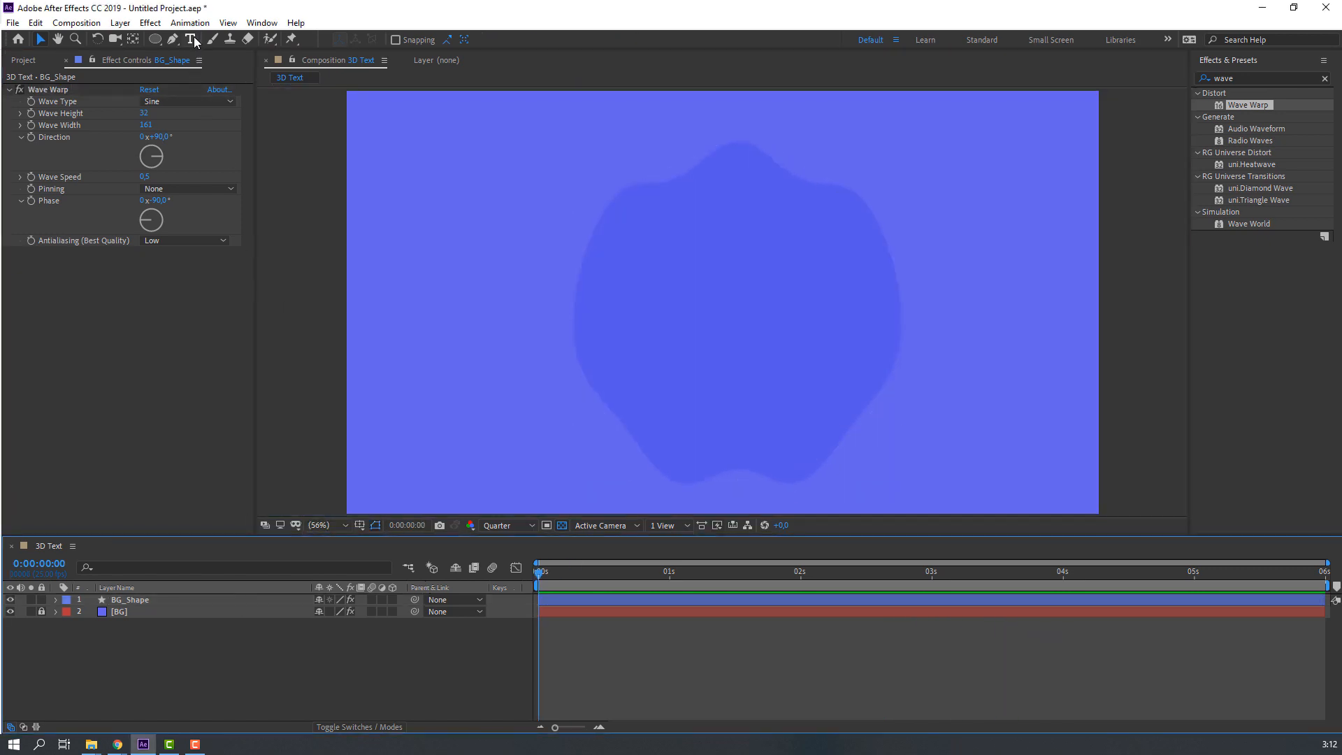
Add a text layer with the letter H and centre it on the blob.
left_click(190, 39)
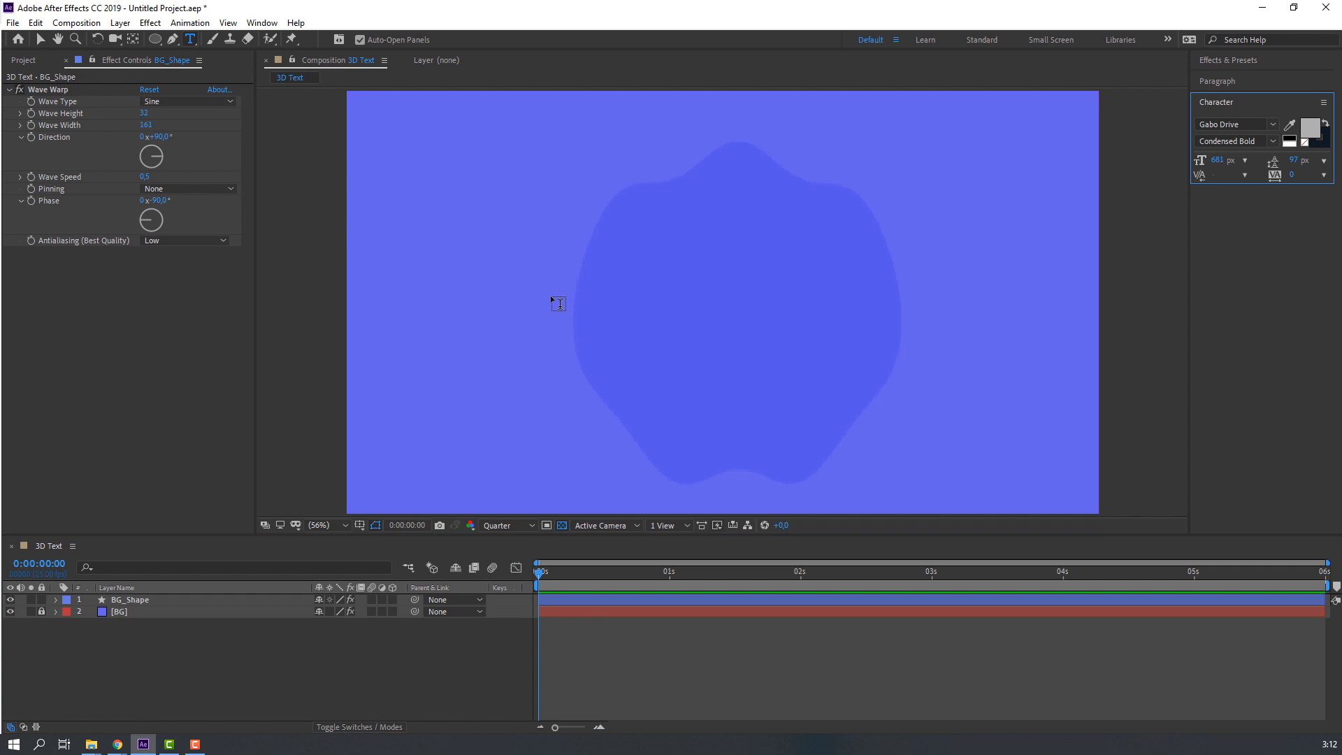
left_click(561, 308)
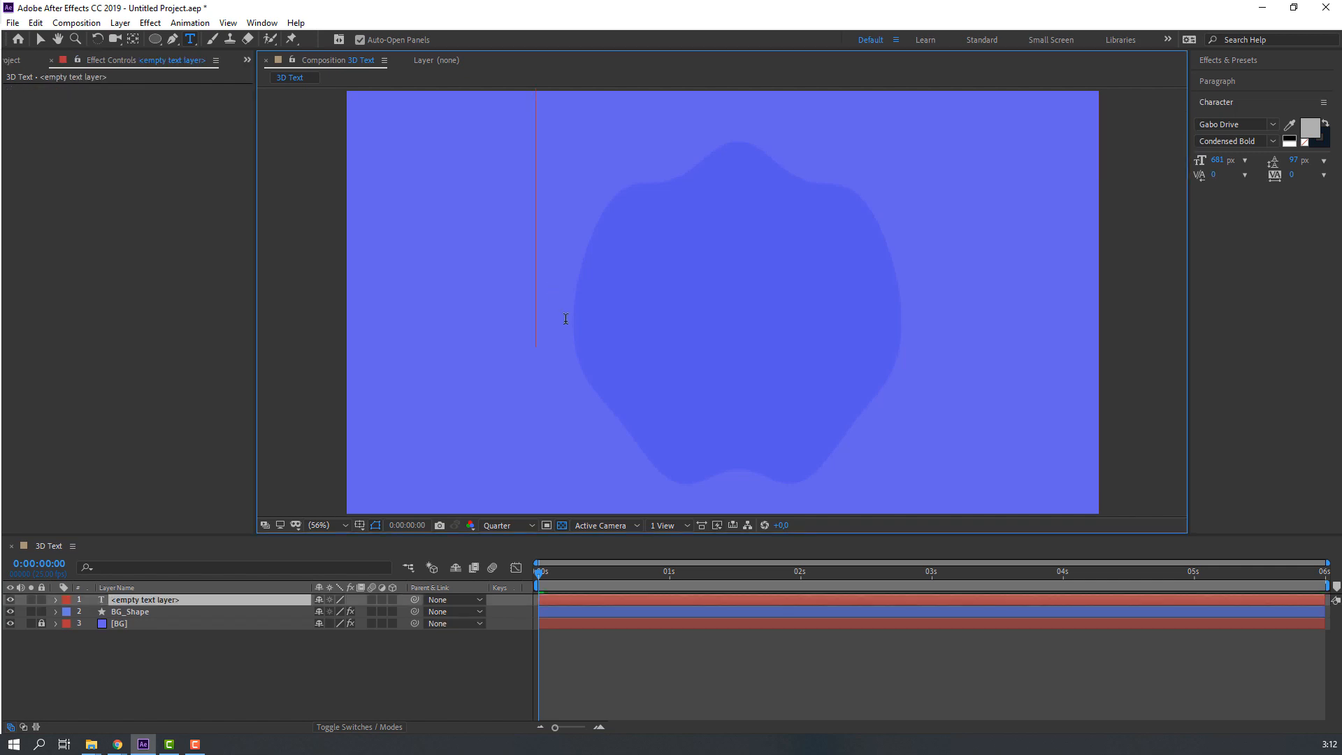
type("H")
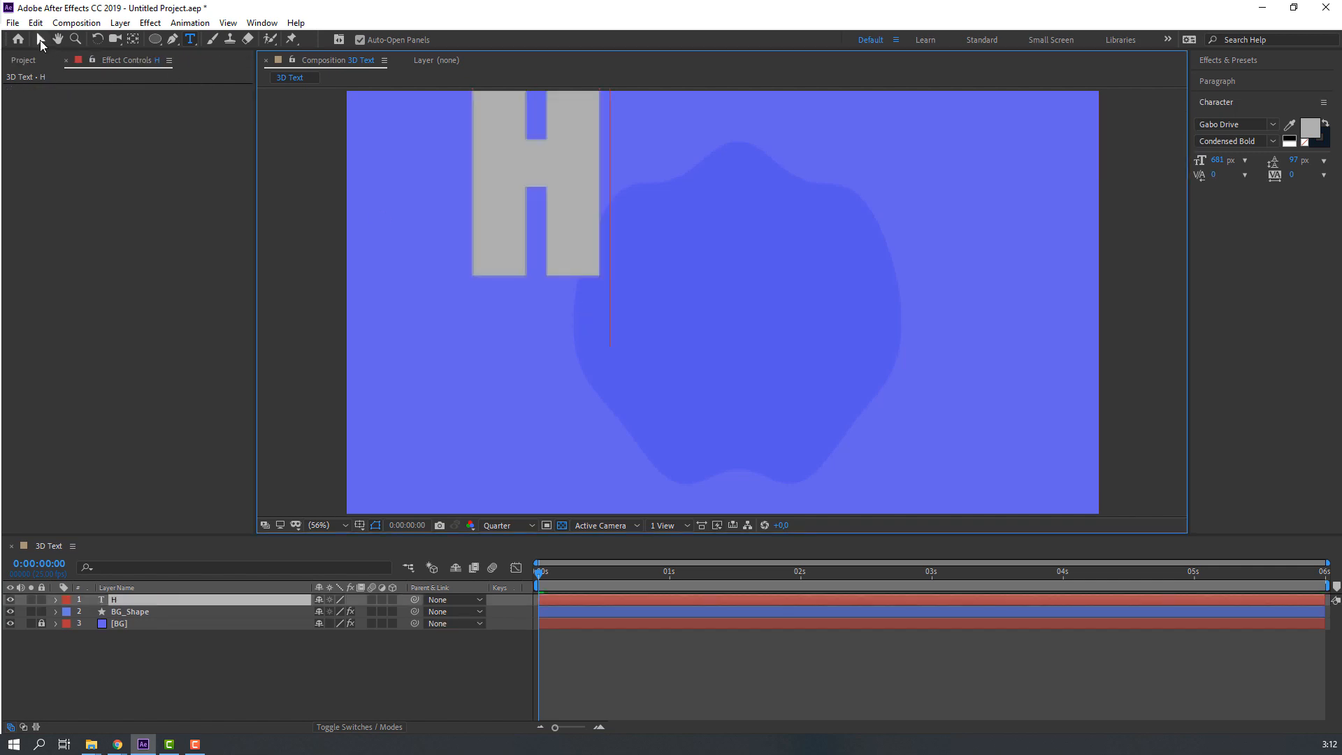
left_click_drag(535, 185, 682, 307)
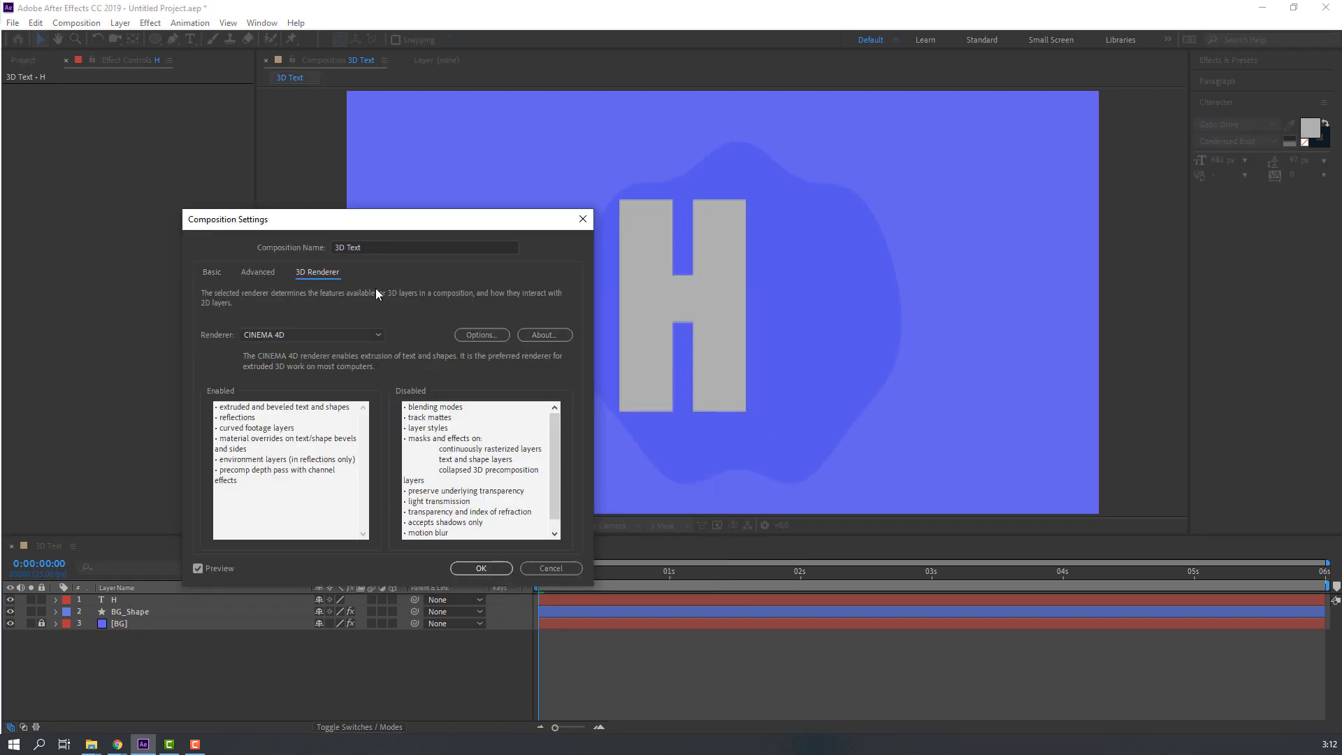
Set the composition's 3D renderer to CINEMA 4D in Composition Settings.
left_click(311, 334)
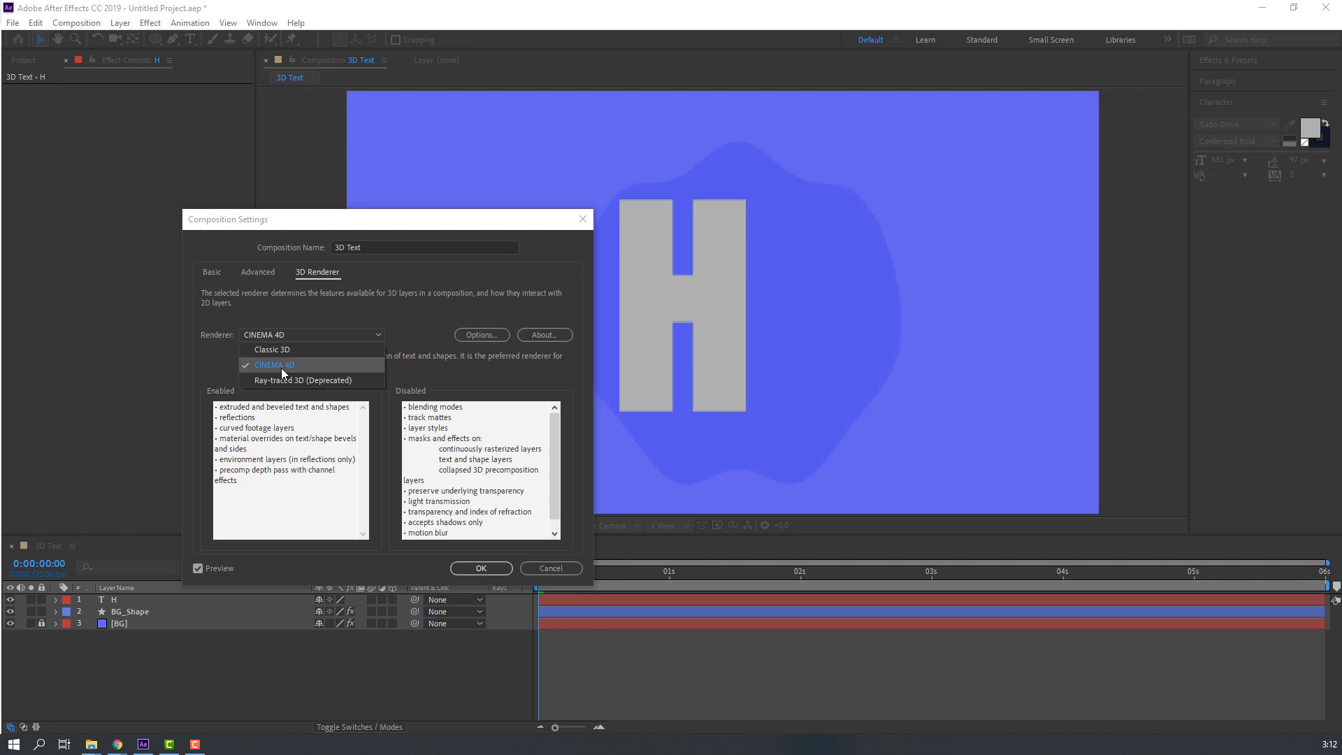
left_click(274, 364)
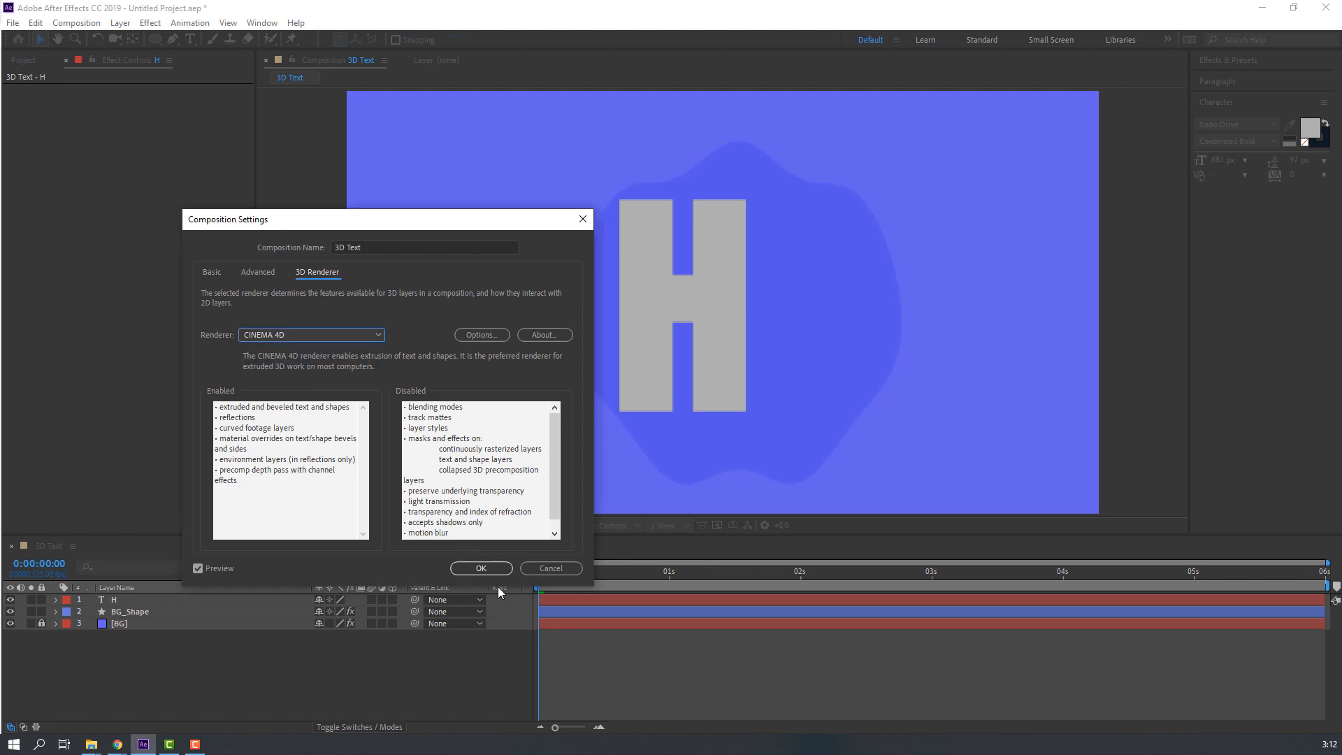
left_click(480, 567)
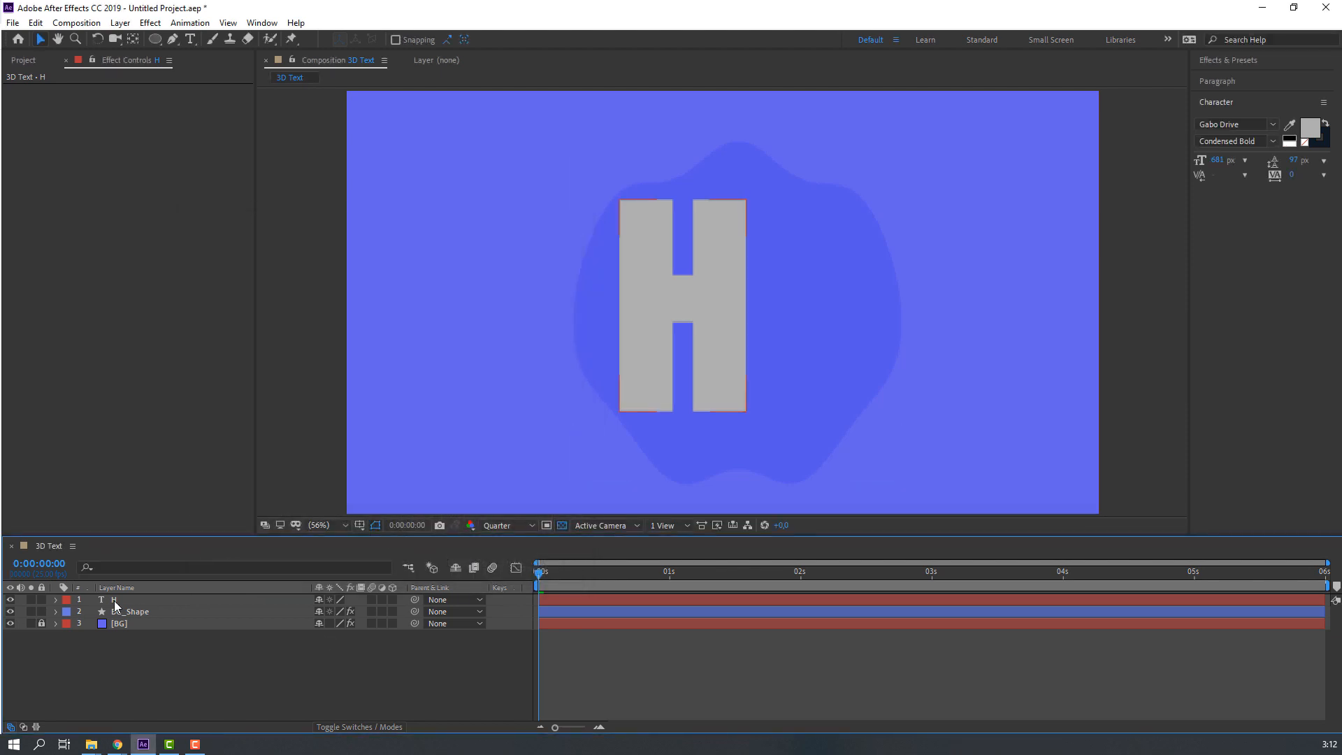
Create shape outlines from the H text and make the H Outlines layer 3D.
right_click(113, 600)
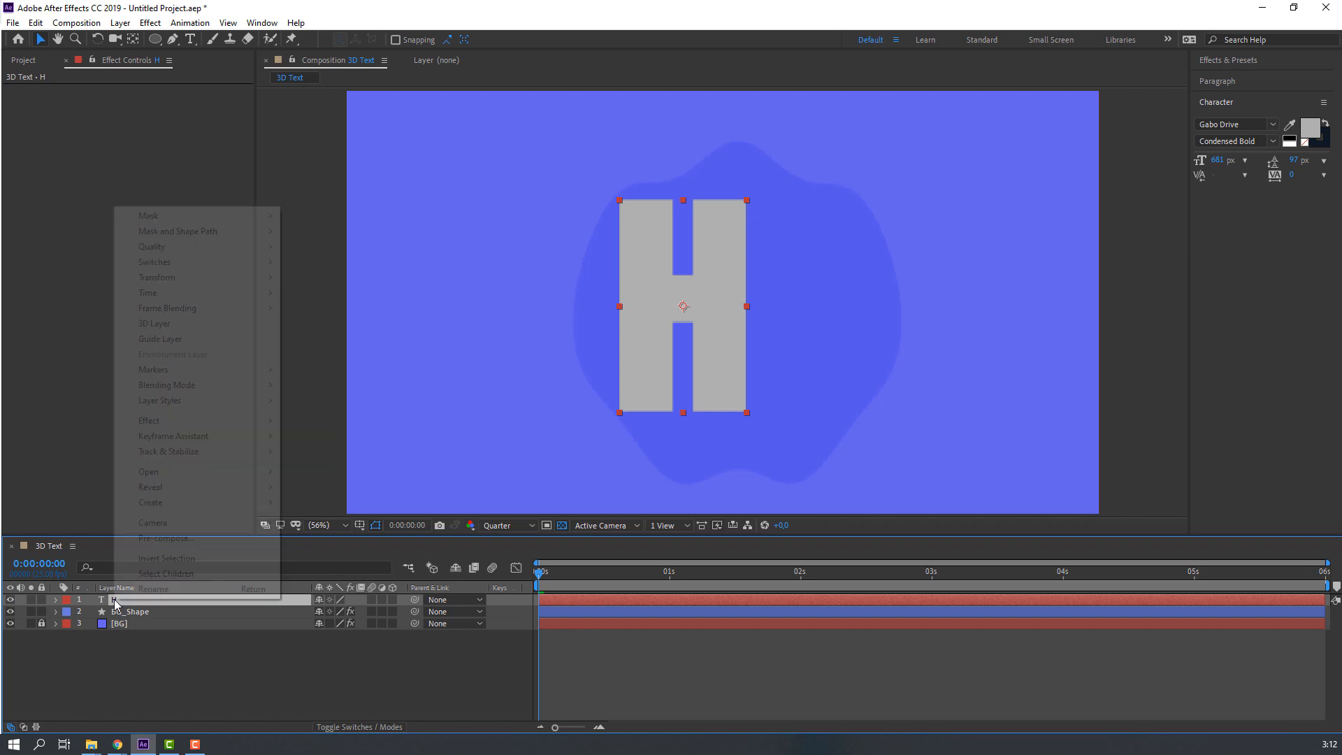
mouse_move(151, 501)
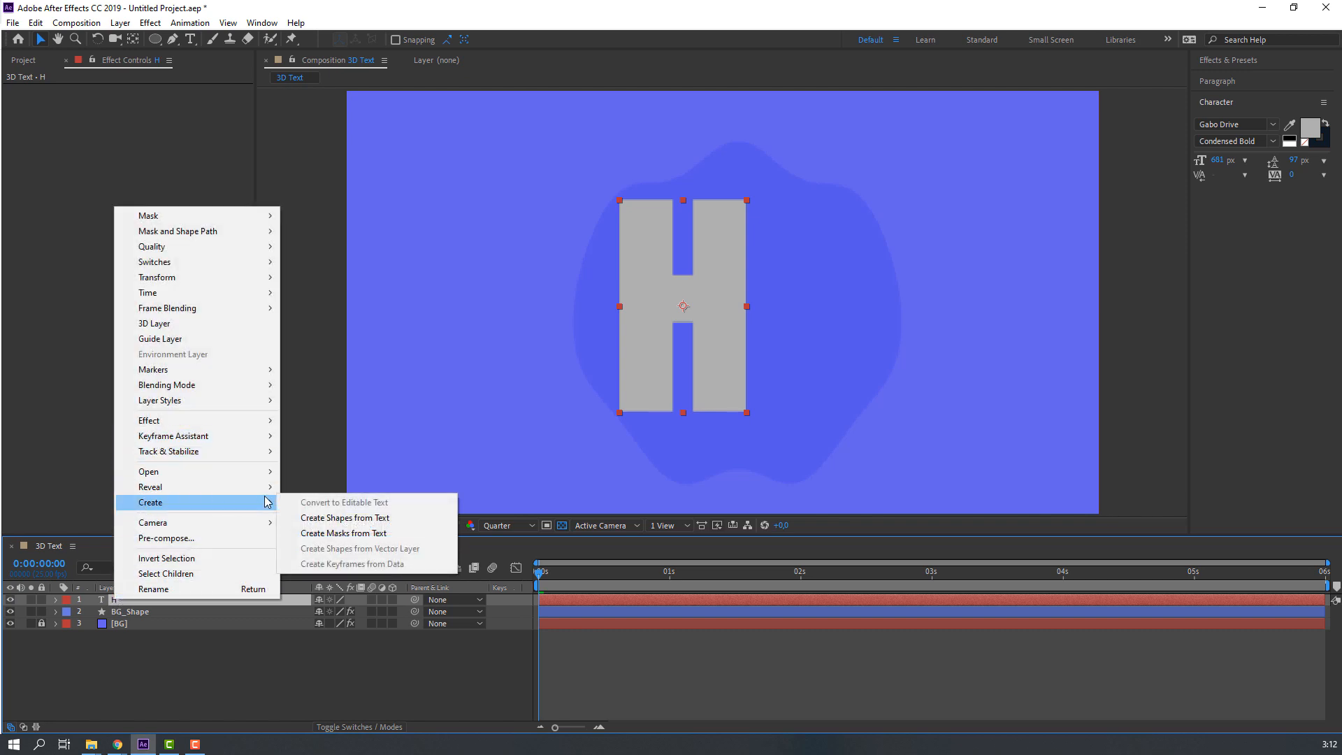
mouse_move(343, 517)
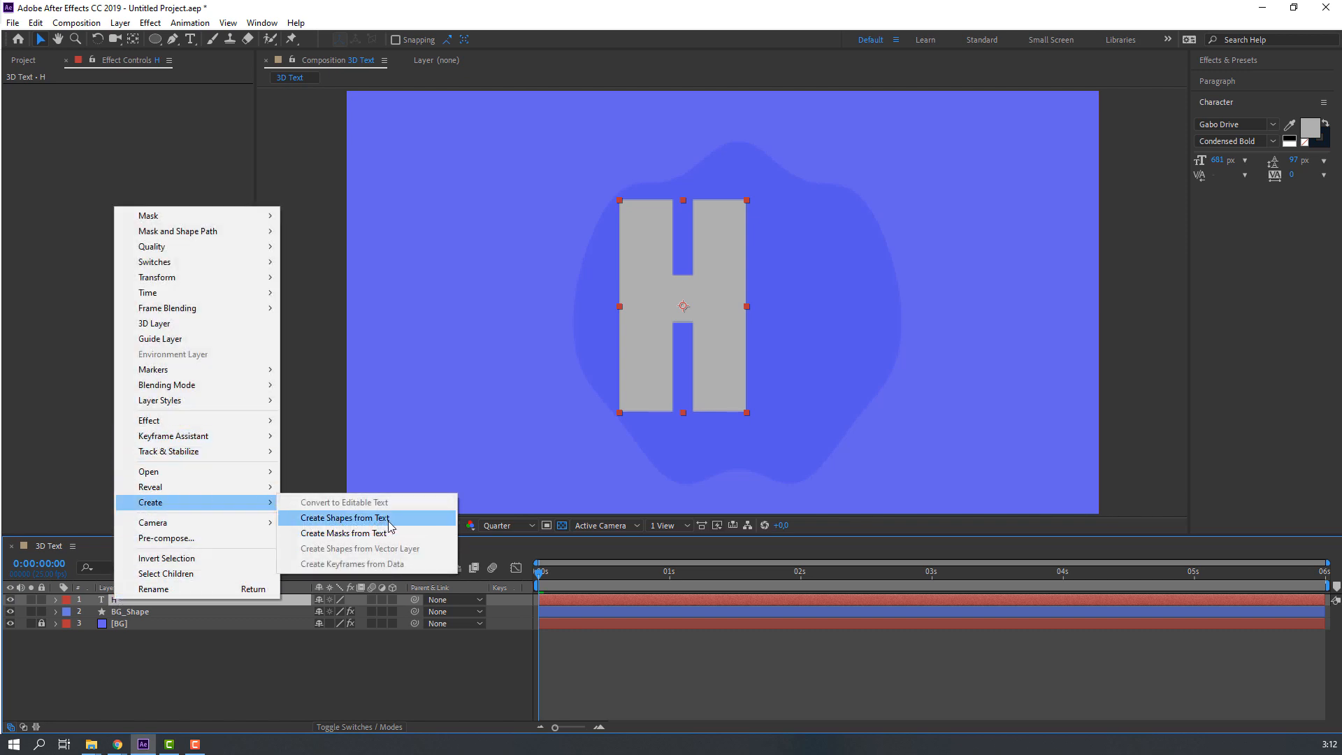
left_click(343, 517)
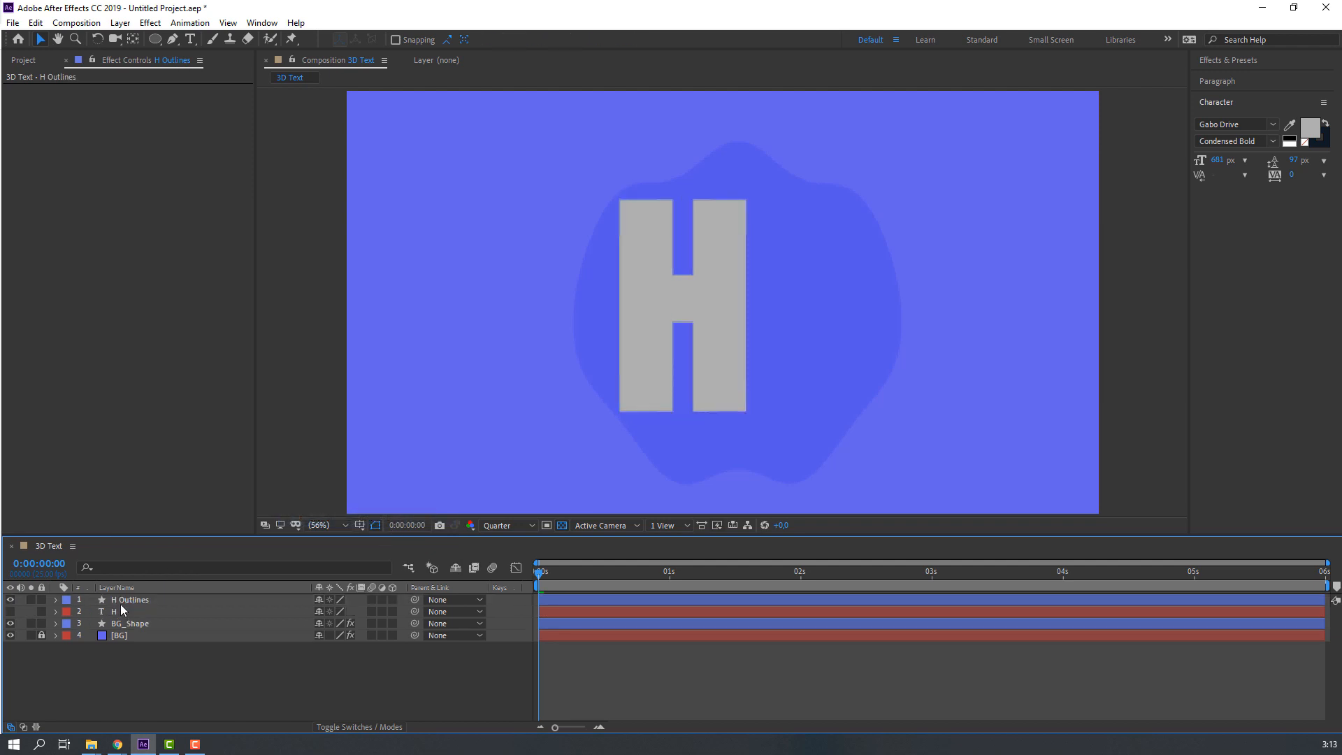
left_click(130, 600)
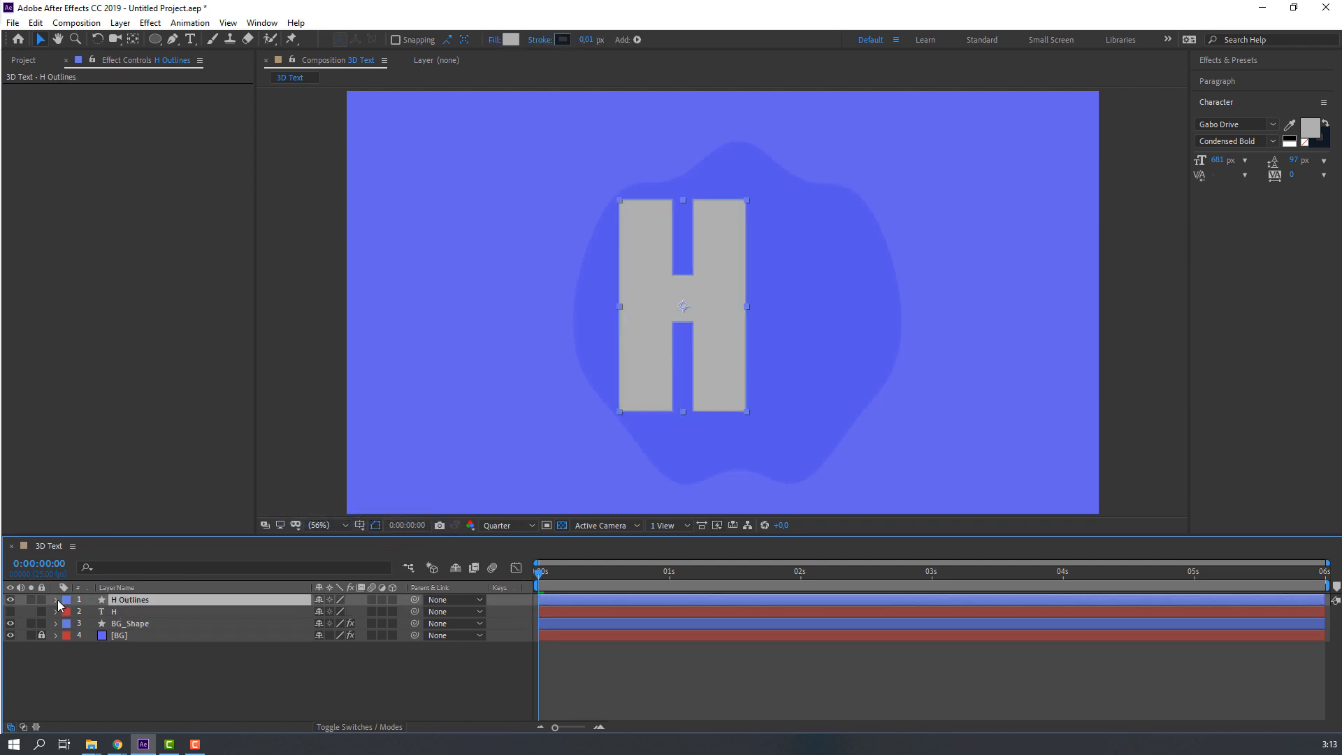
left_click(56, 600)
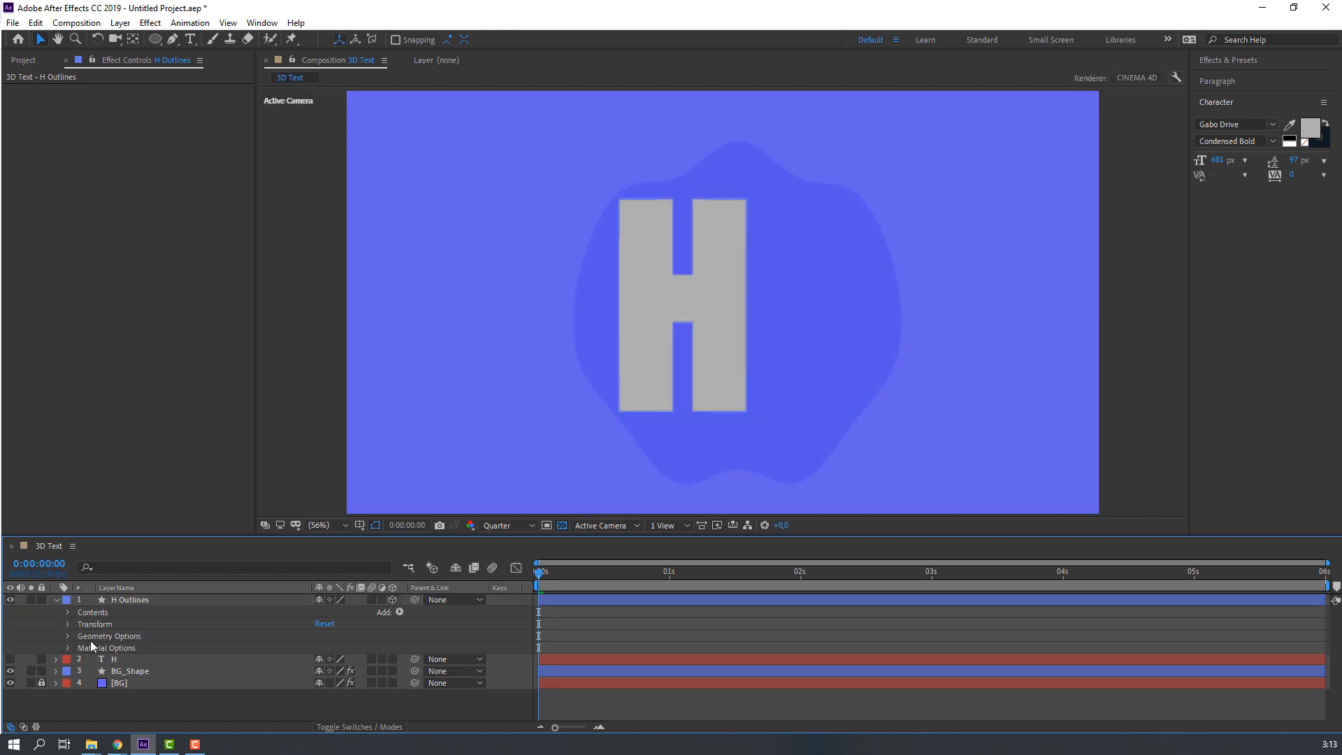
Set the H's extrusion depth in Geometry Options, scrubbing it up to about 132.
left_click(67, 635)
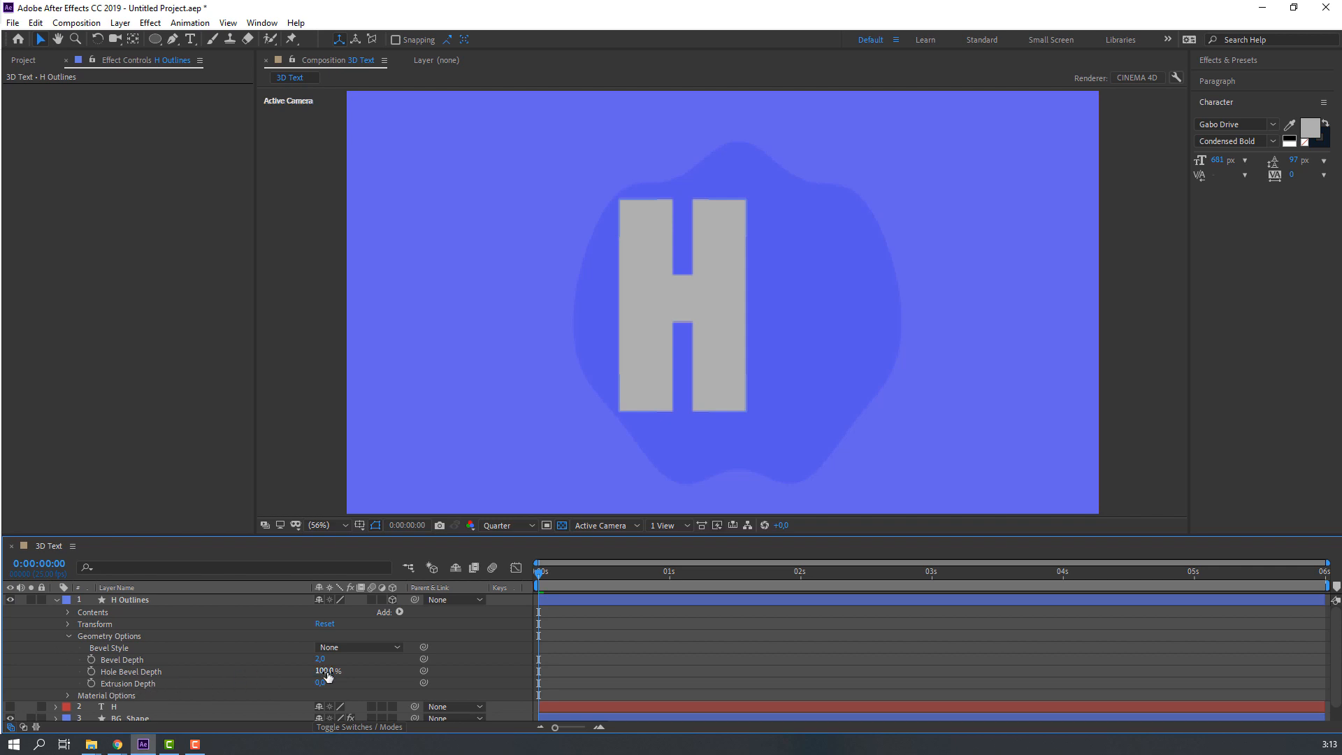
left_click(321, 683)
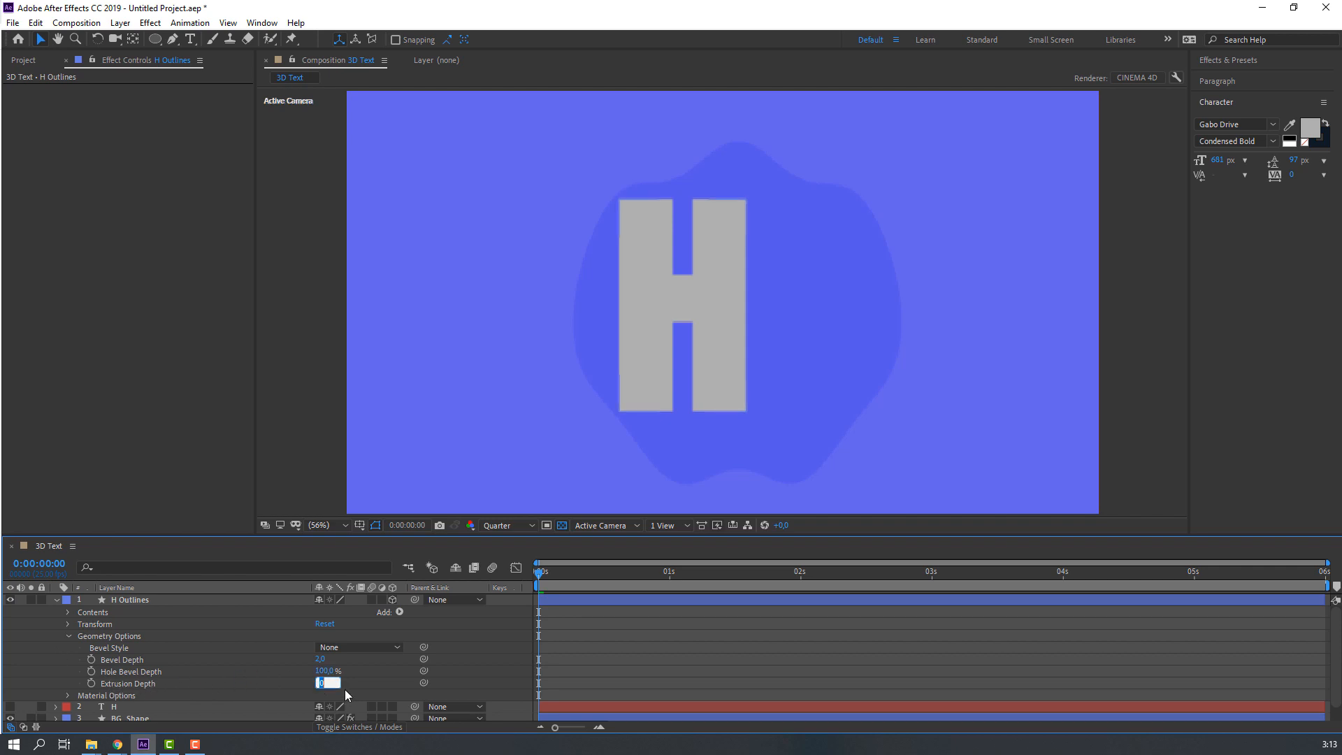
type("40,0")
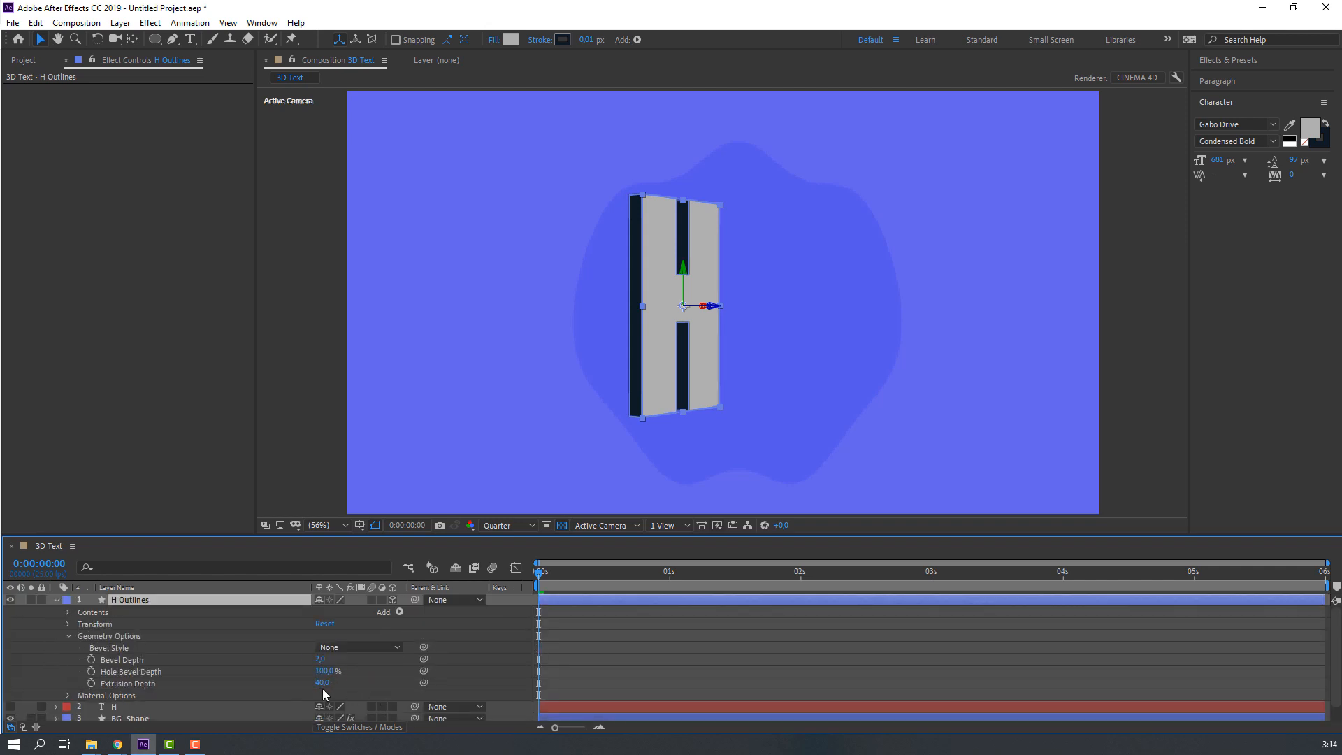
left_click_drag(321, 684, 345, 684)
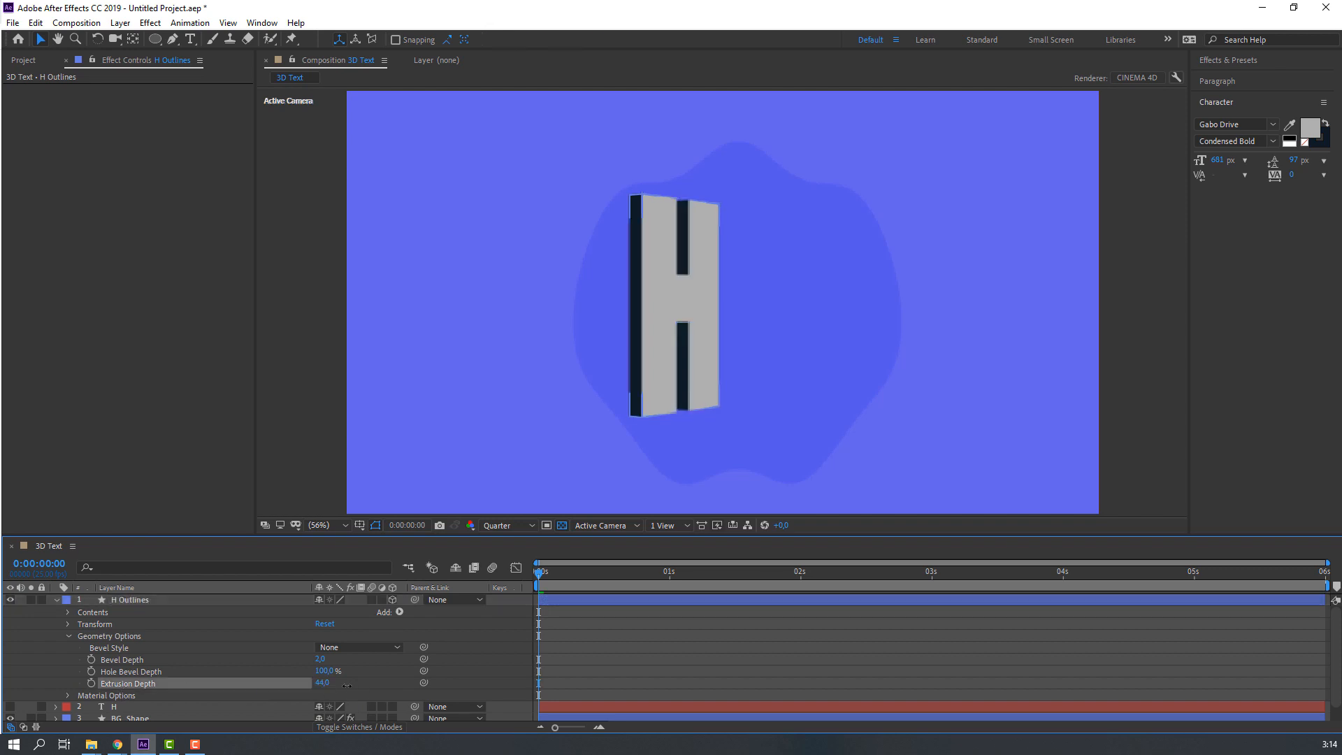
left_click_drag(323, 683, 392, 684)
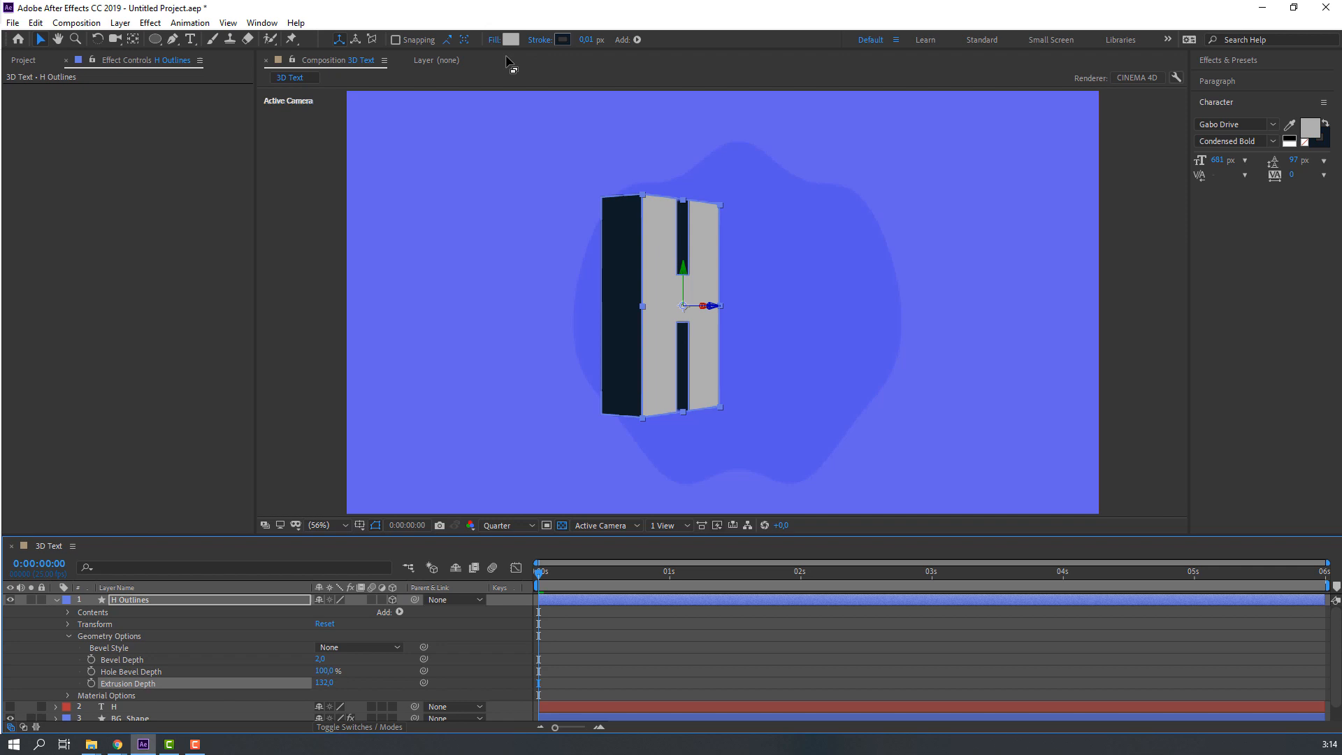
Give the extruded H a white fill and a grey #AAAAAA stroke.
left_click(511, 39)
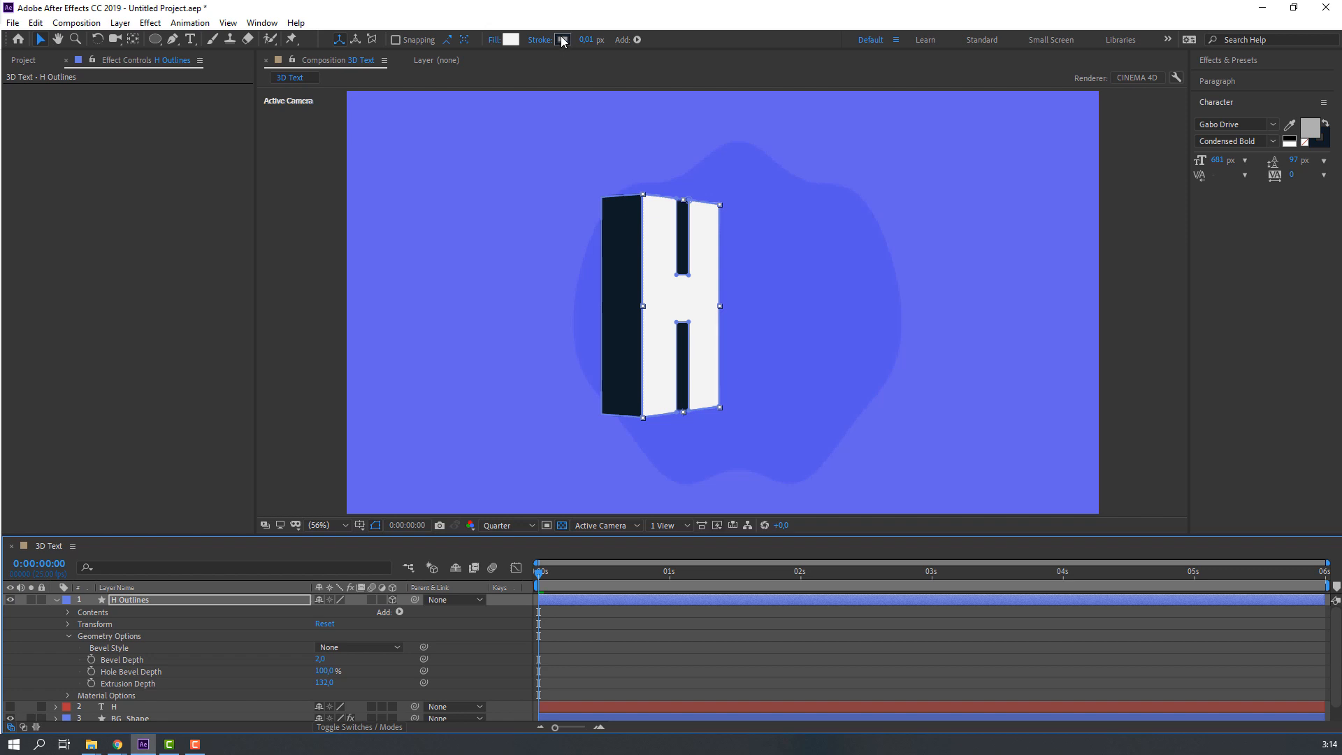
left_click(562, 39)
type("AAAAAA")
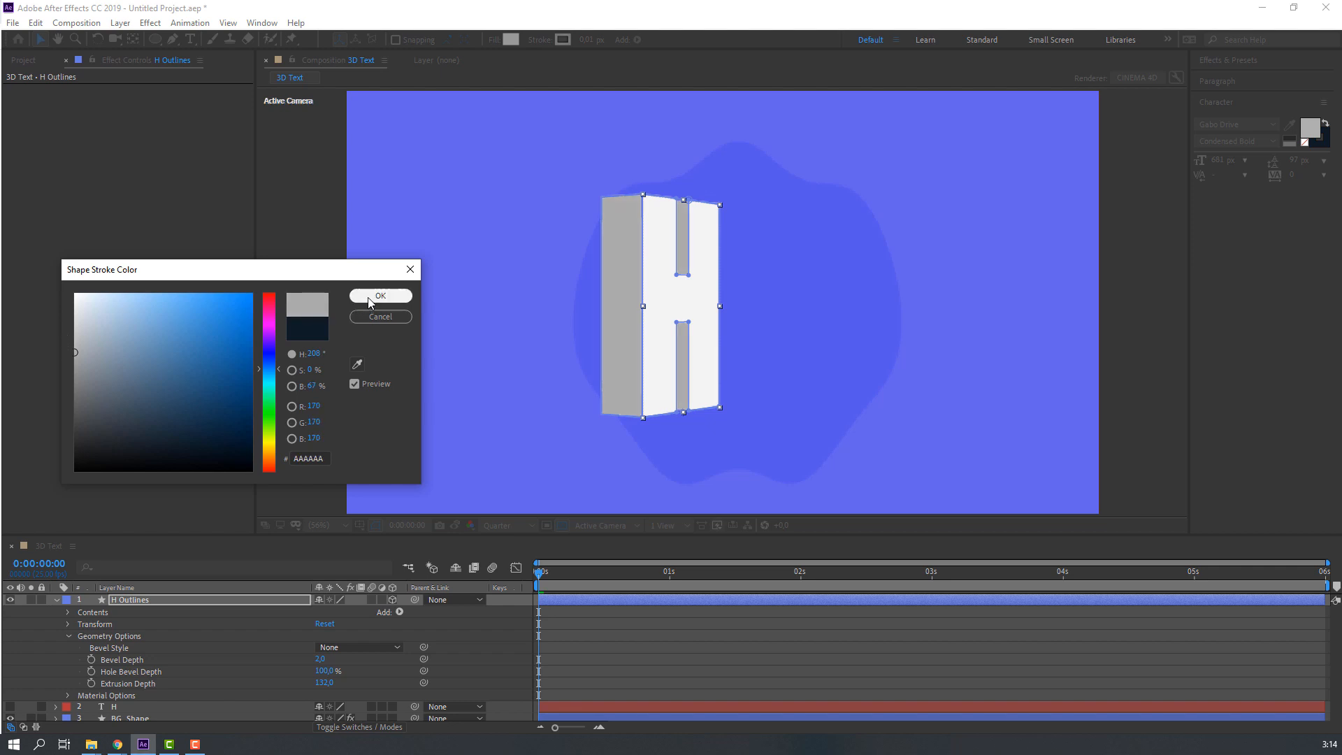
left_click(380, 295)
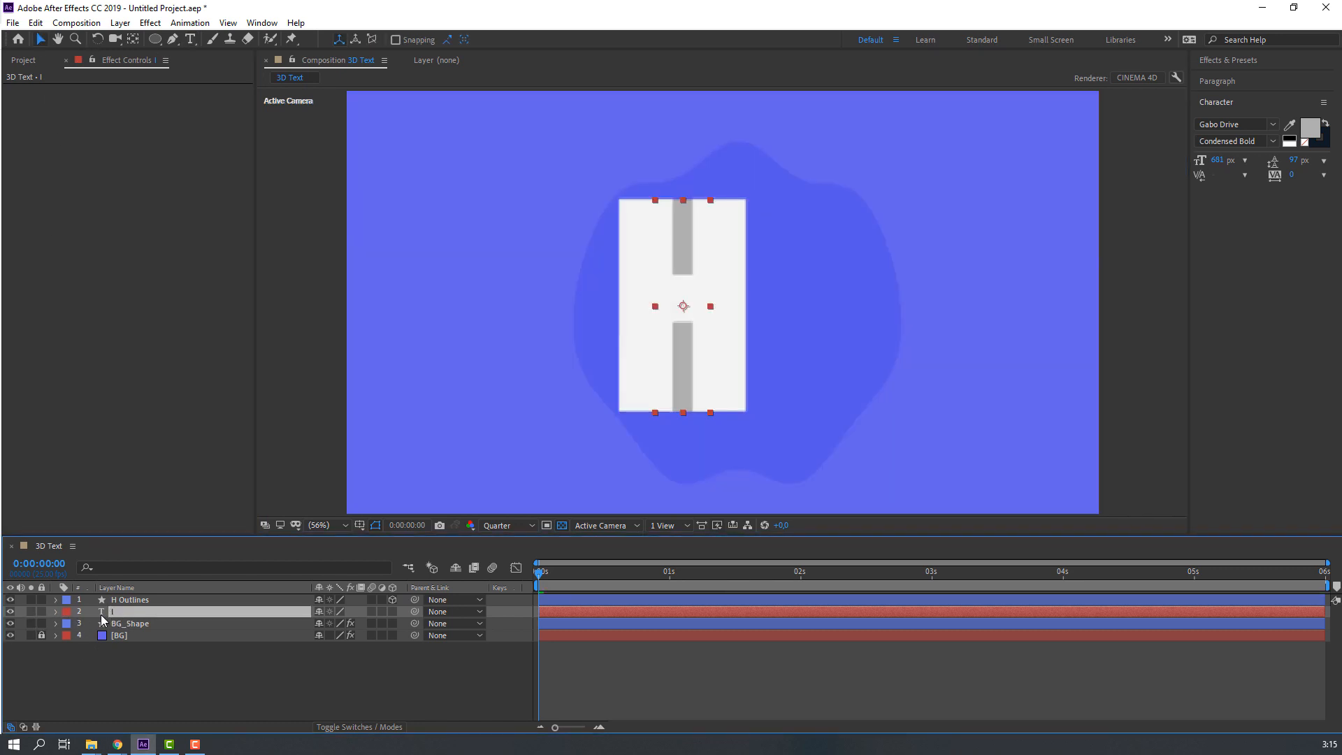
Convert the I text to shape outlines and expand the I Outlines layer's properties.
right_click(102, 610)
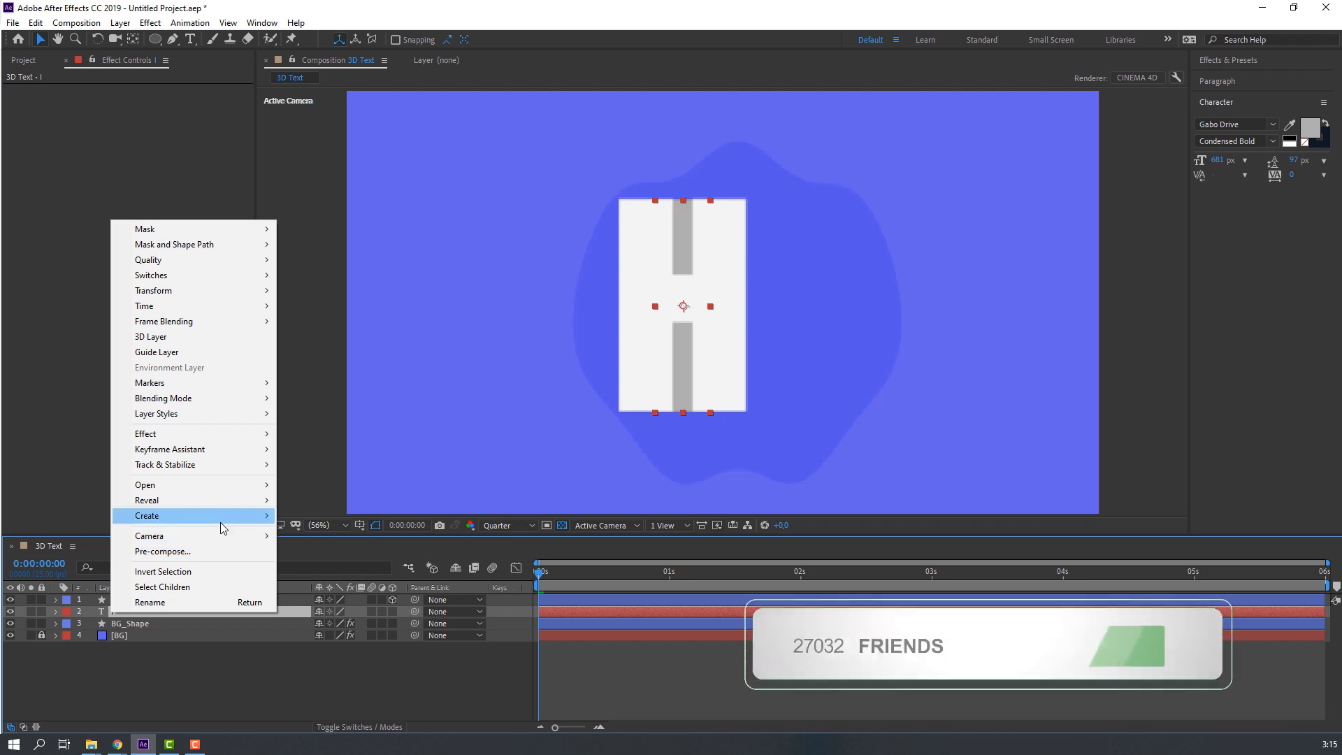
mouse_move(146, 516)
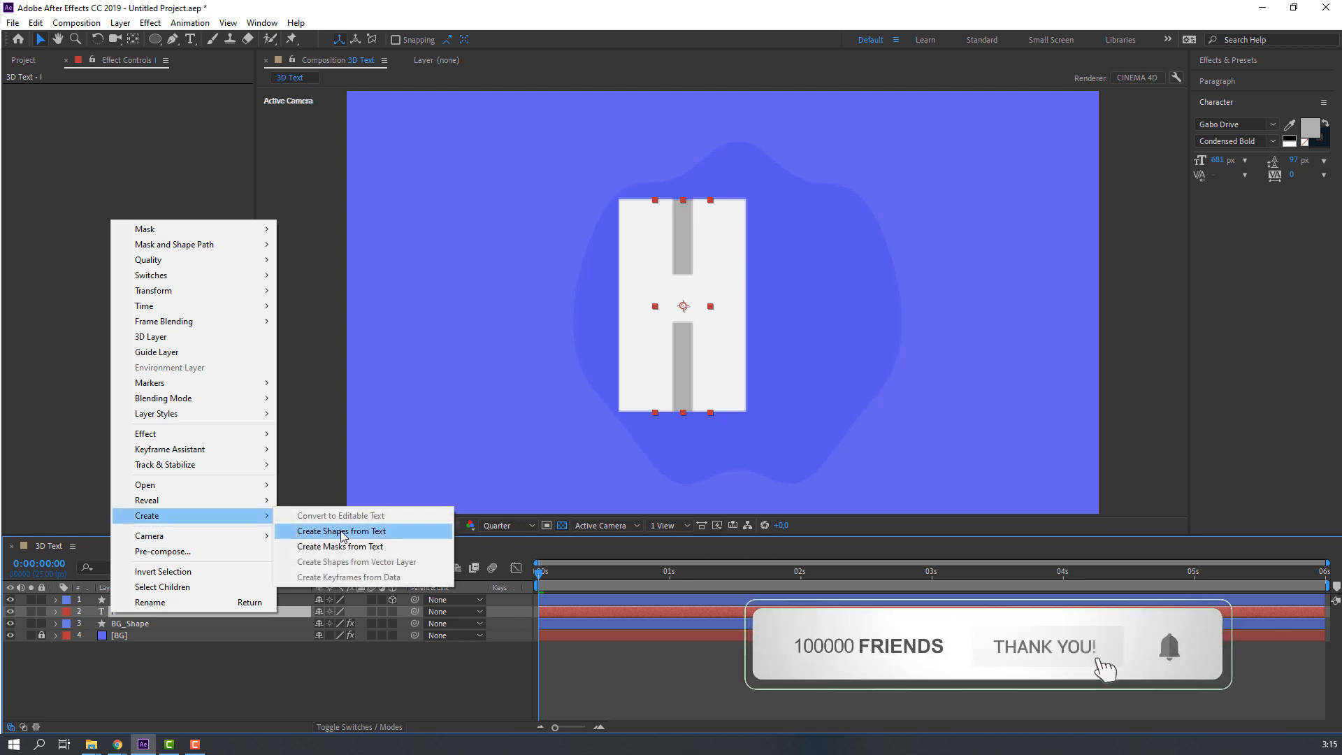
left_click(340, 531)
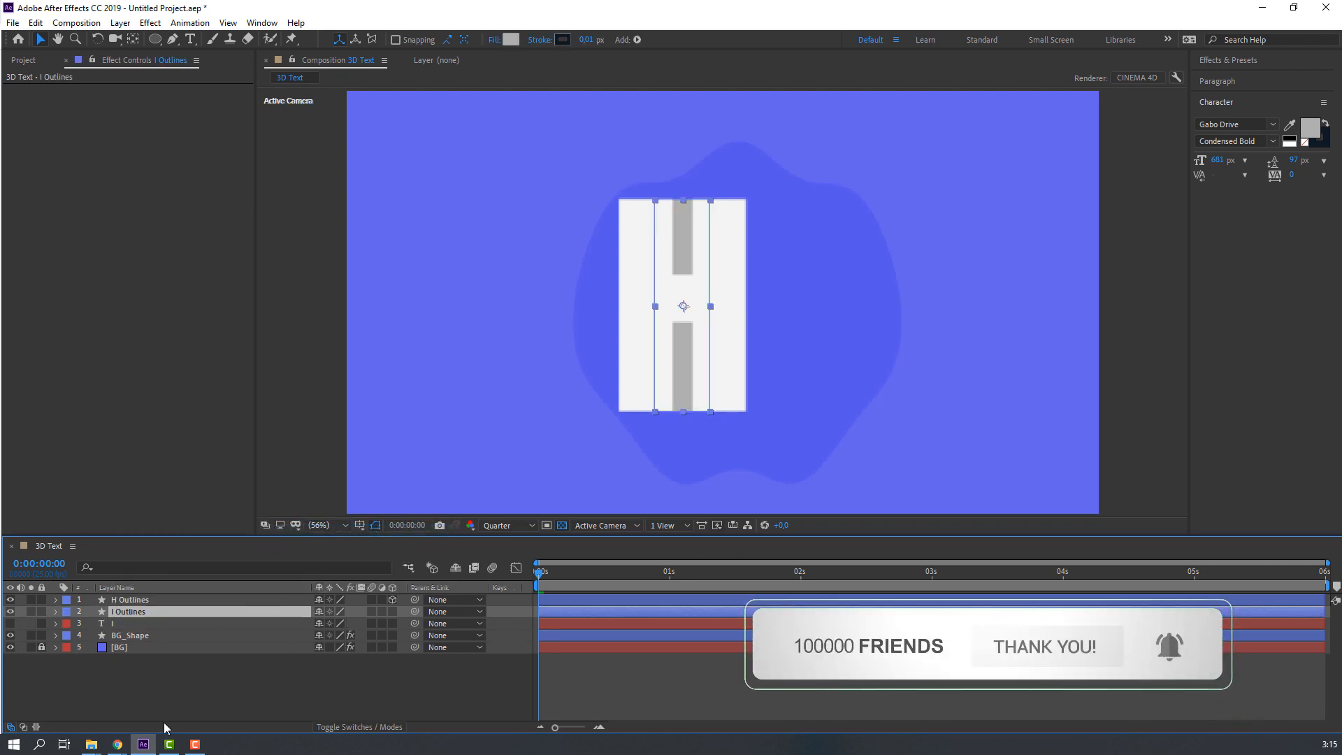
left_click(130, 624)
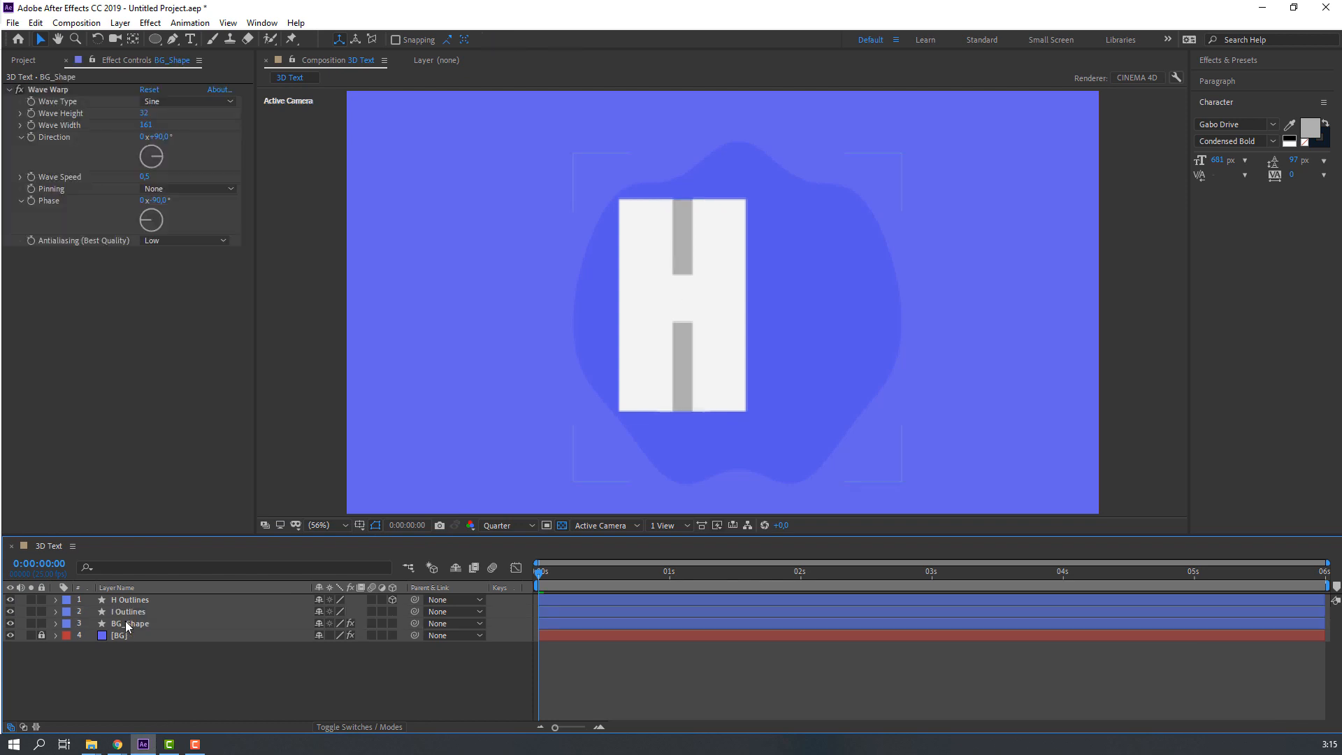
left_click(129, 611)
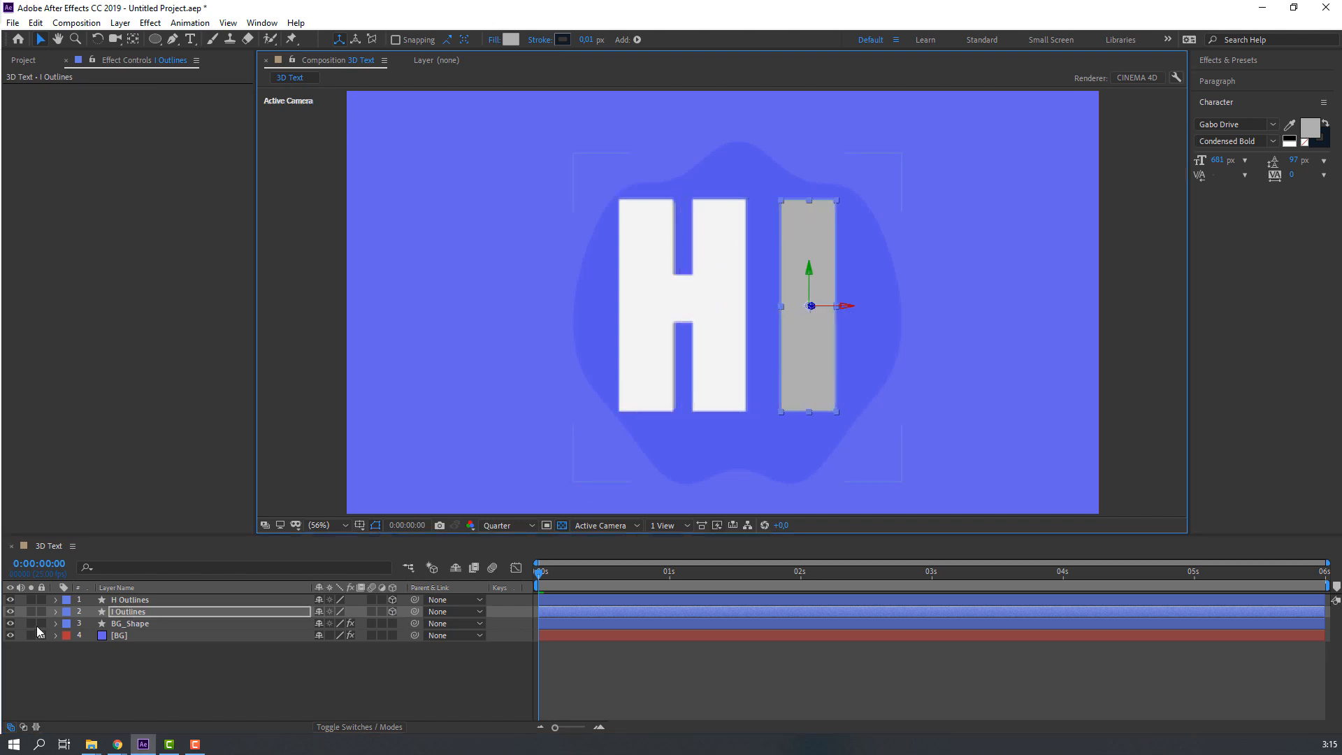
left_click(54, 611)
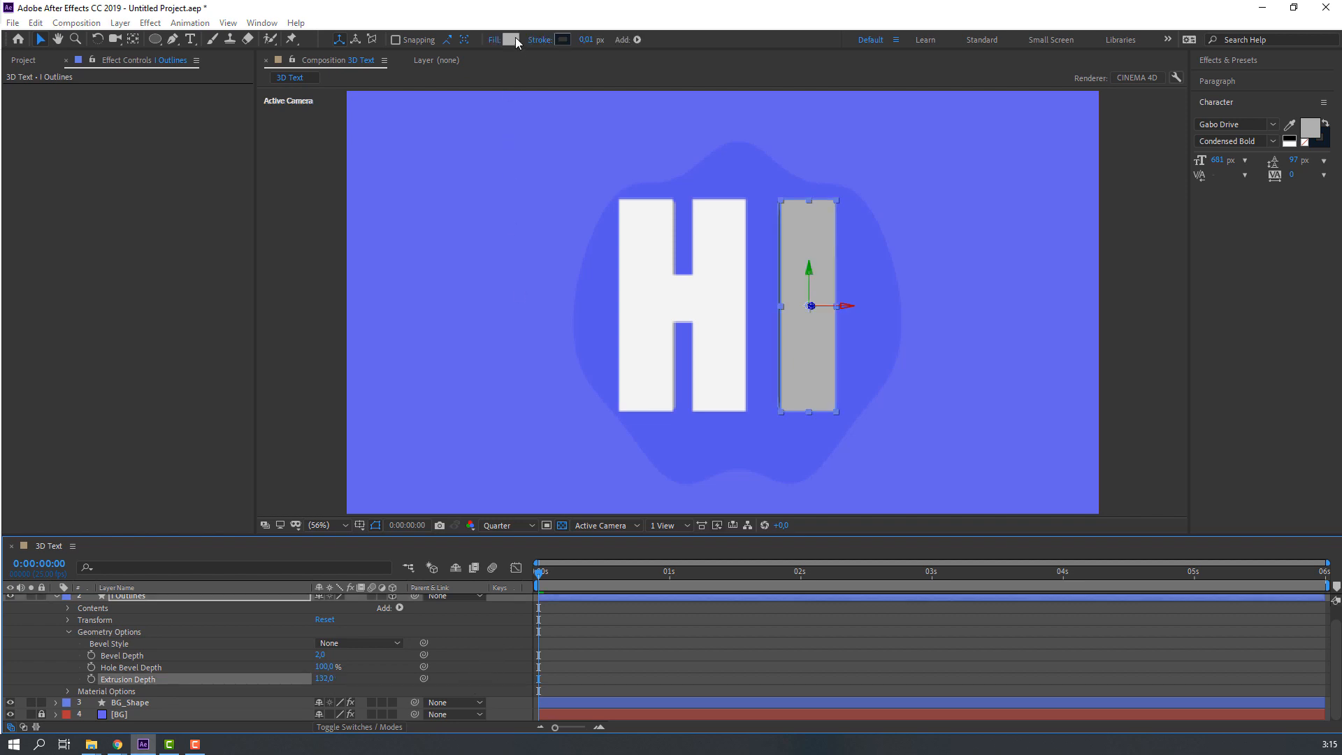
Give the I shape a white fill and a grey stroke to match the H.
left_click(512, 39)
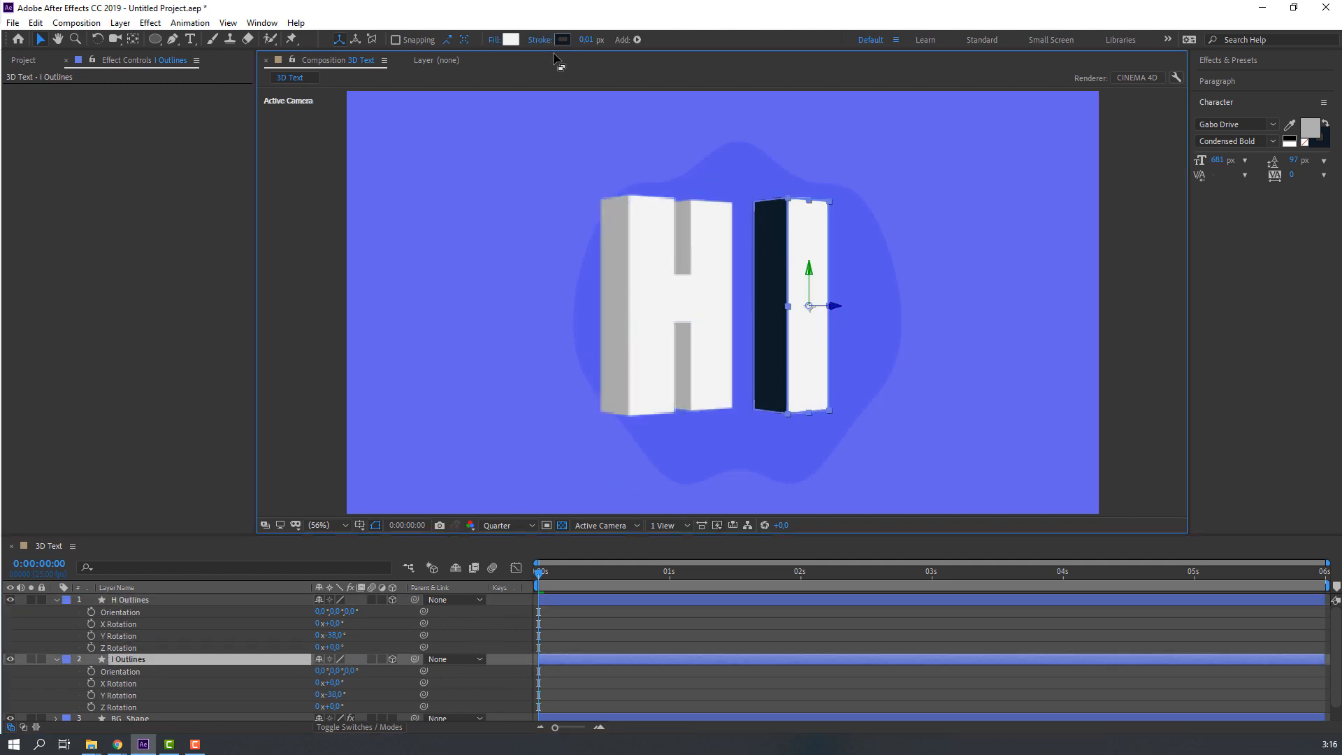
left_click(562, 39)
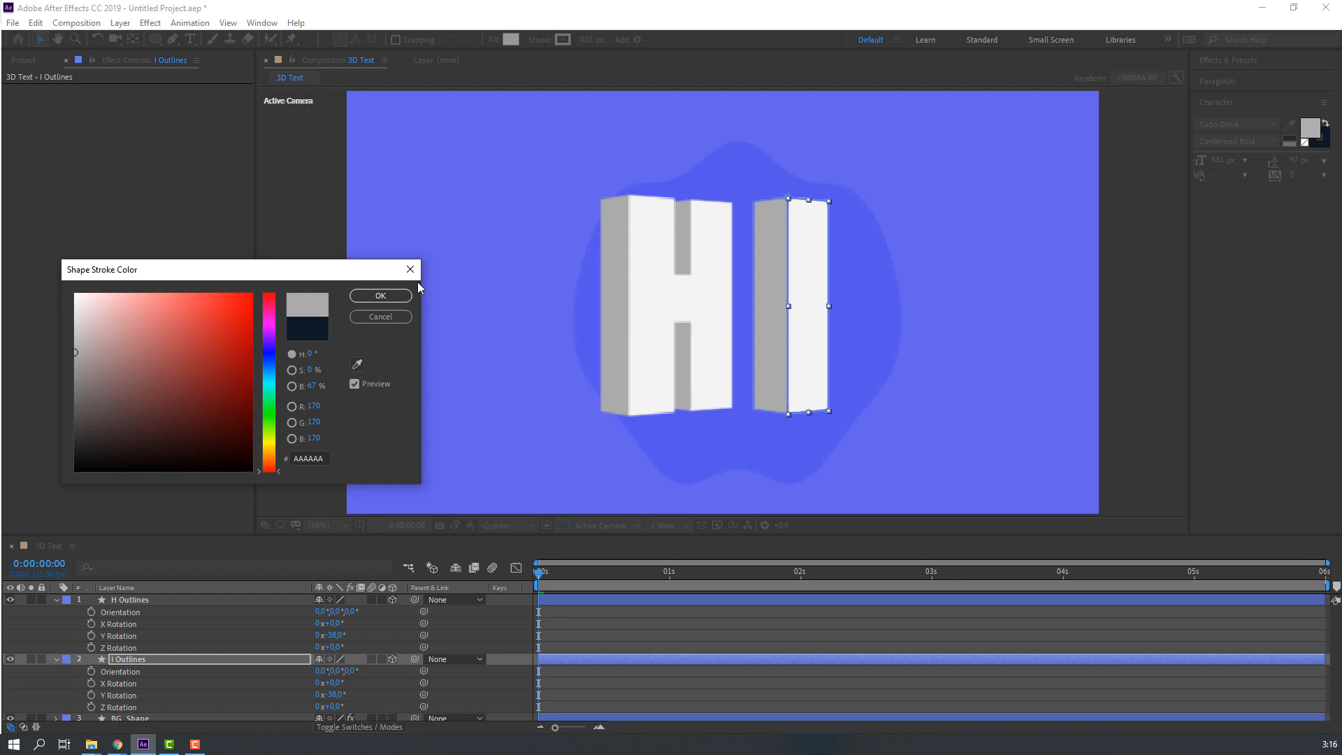
left_click(380, 295)
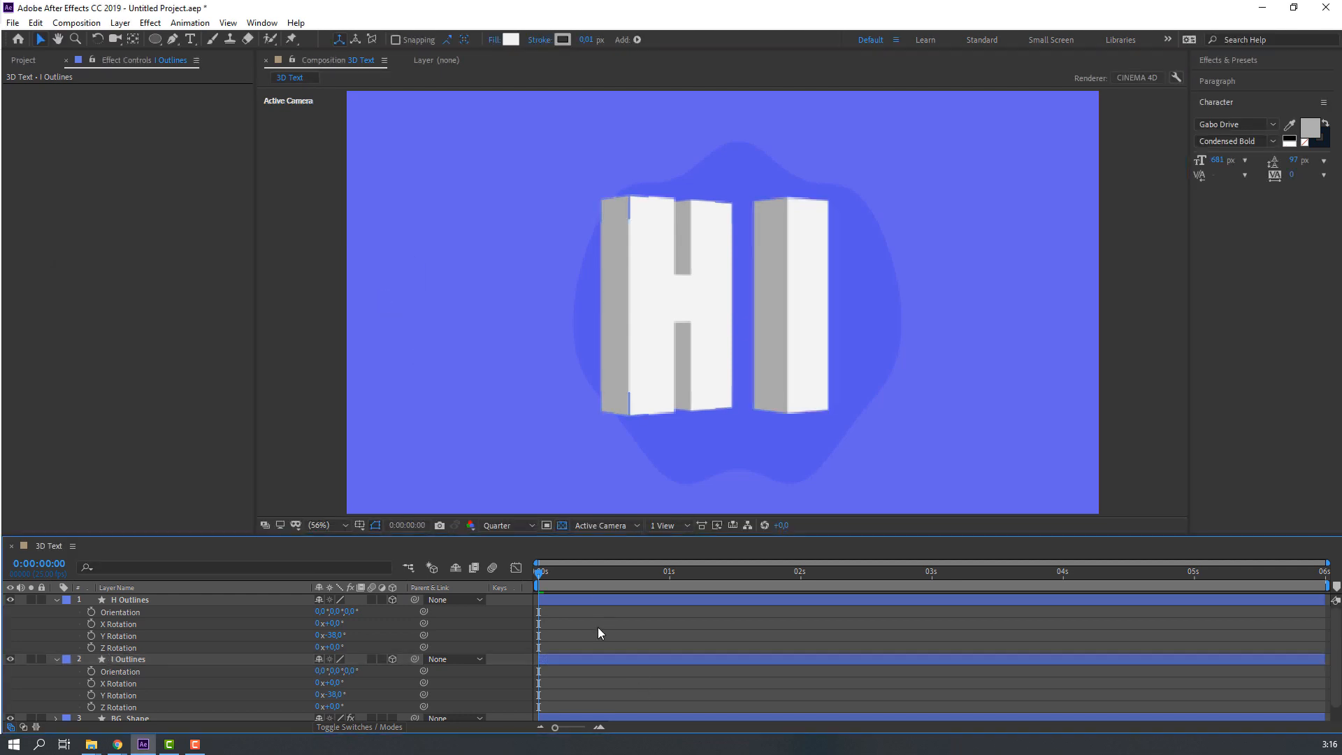
Add Null 1, parent both letter layers to it and make it a 3D layer.
left_click(332, 635)
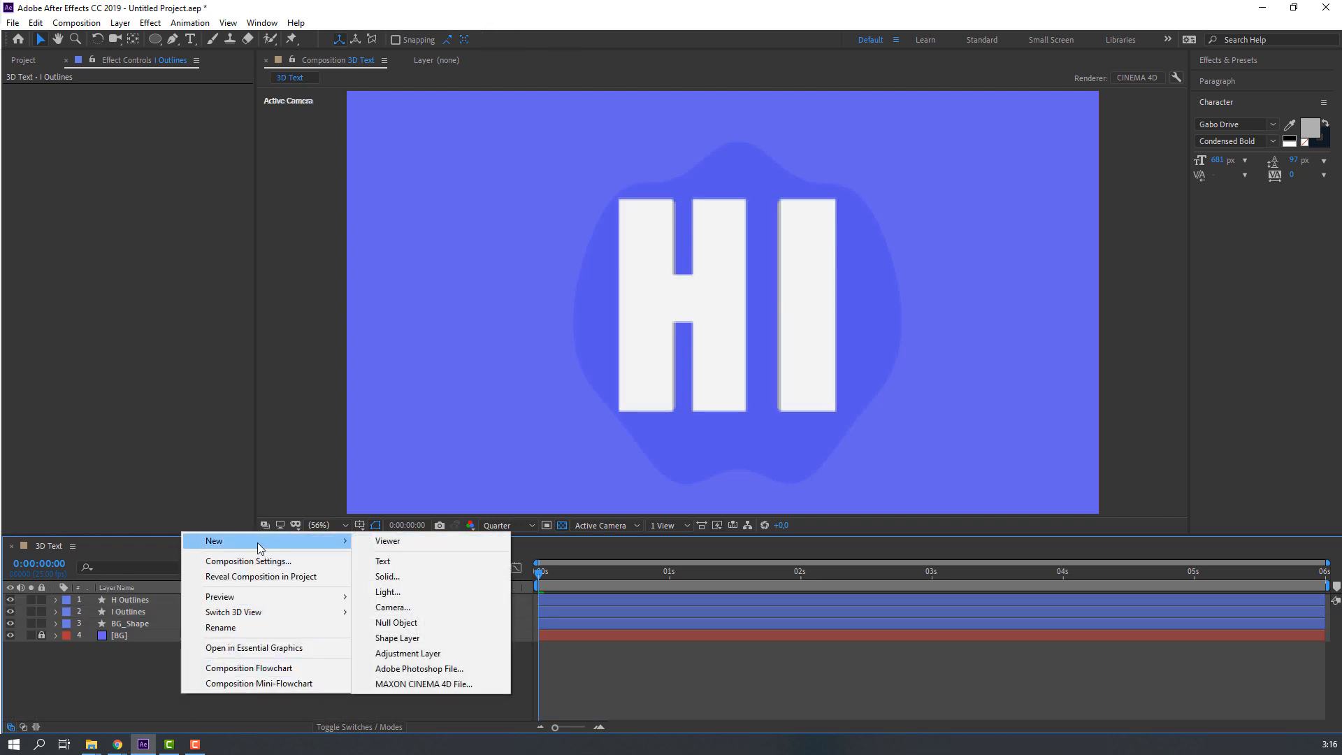
left_click(396, 622)
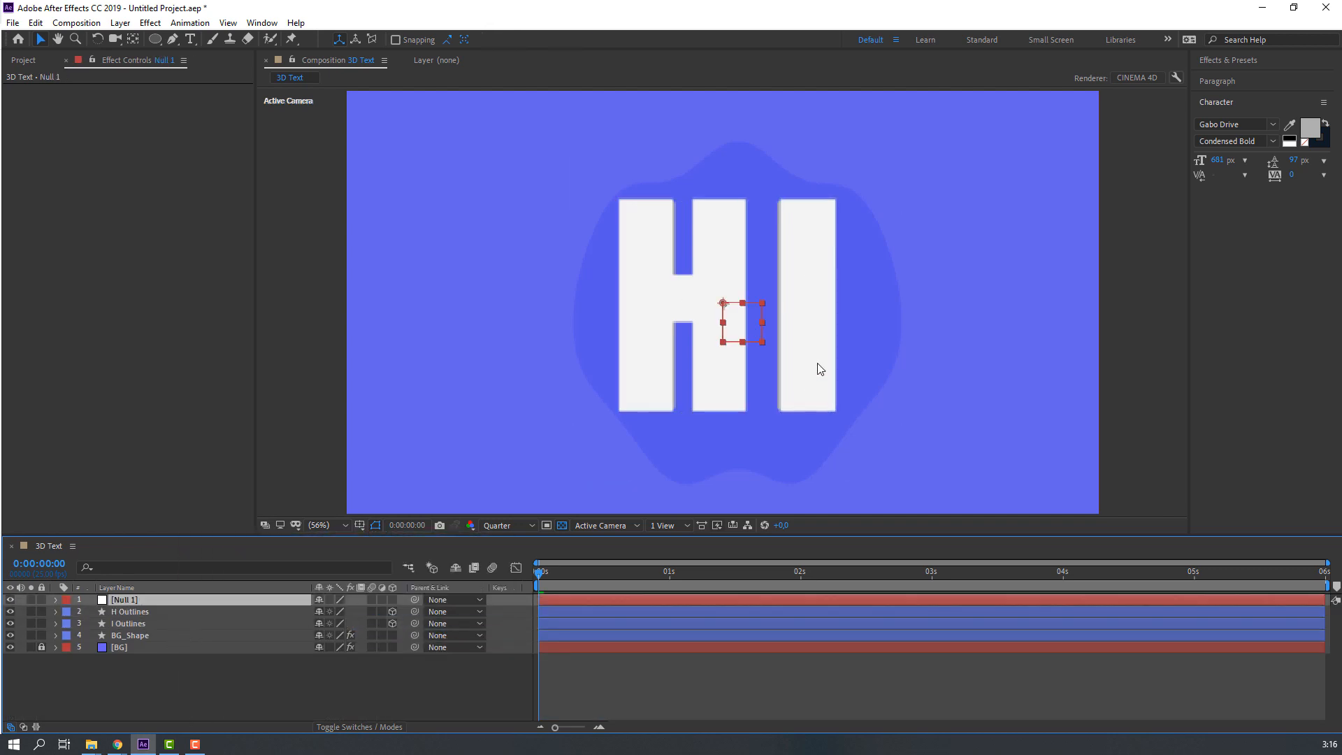
left_click(130, 623)
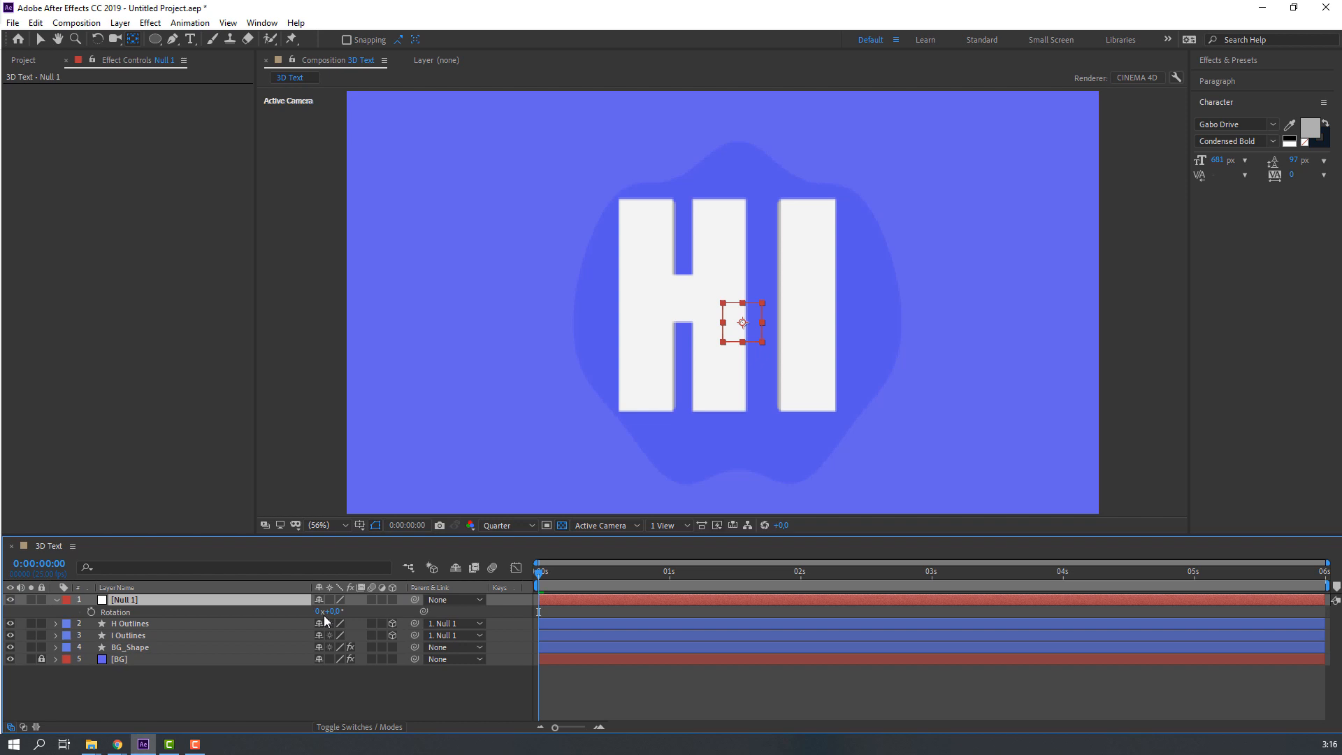
left_click(56, 600)
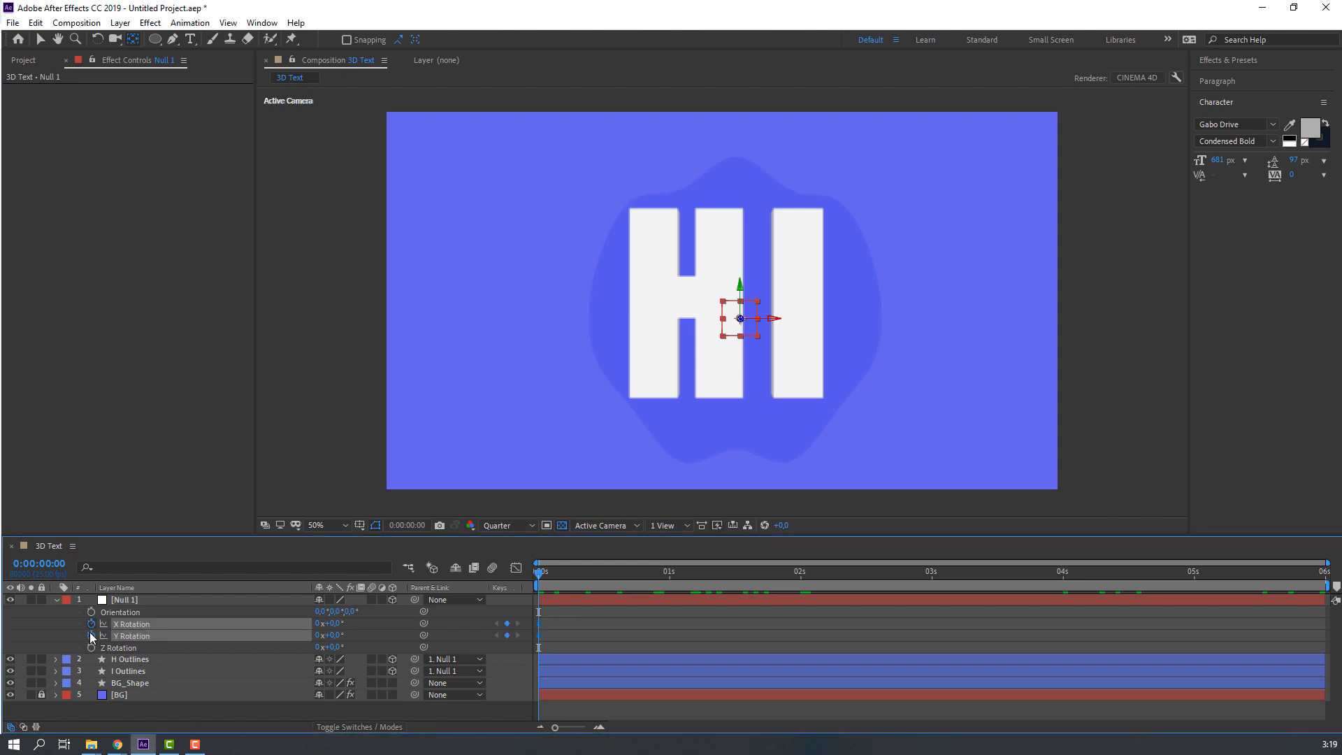
Keyframe the null's X/Y Rotation at 0s and one full turn at 3s.
left_click(924, 572)
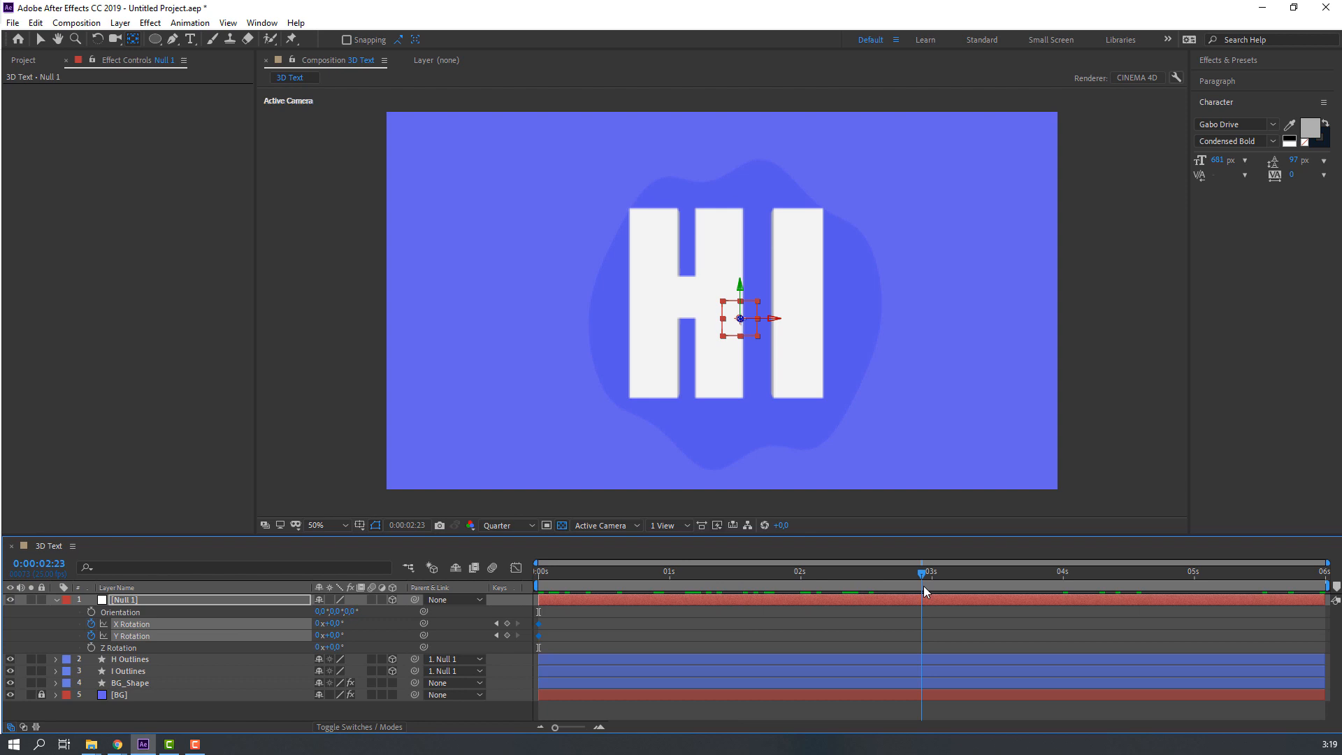
left_click(931, 571)
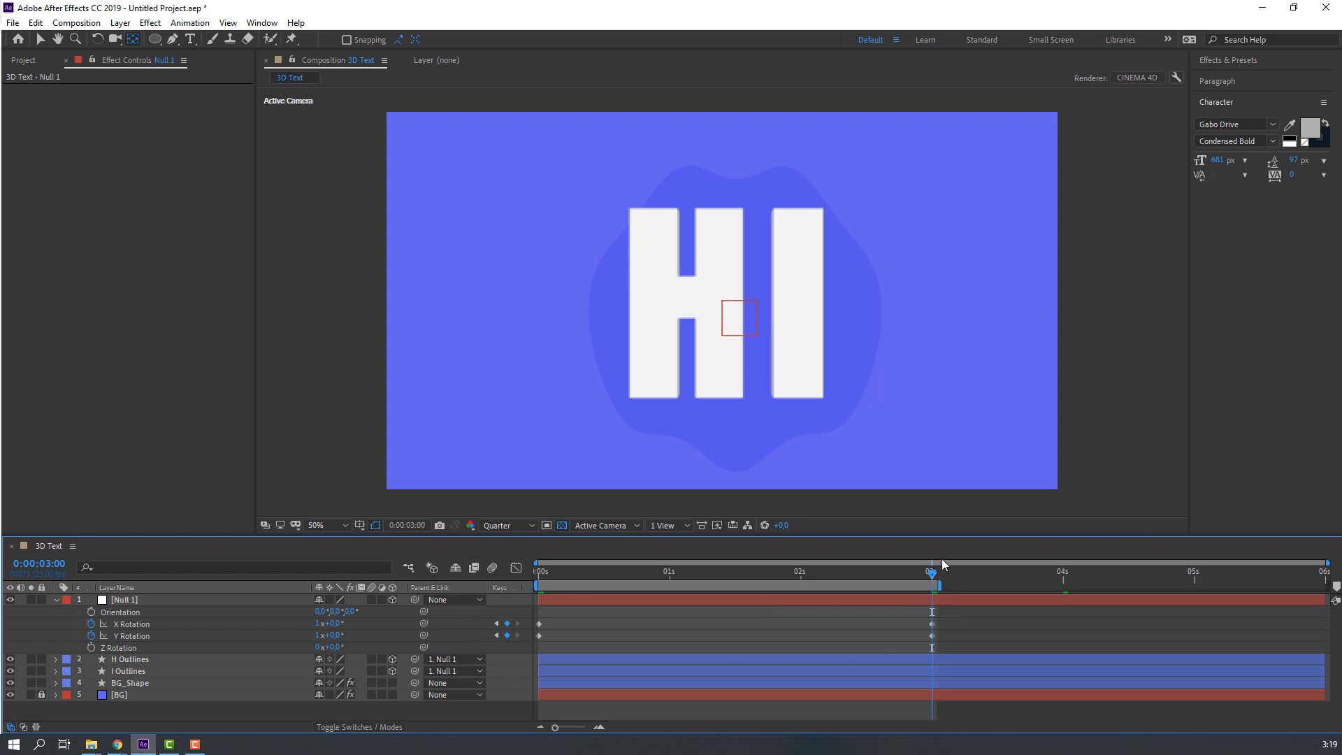
left_click(124, 600)
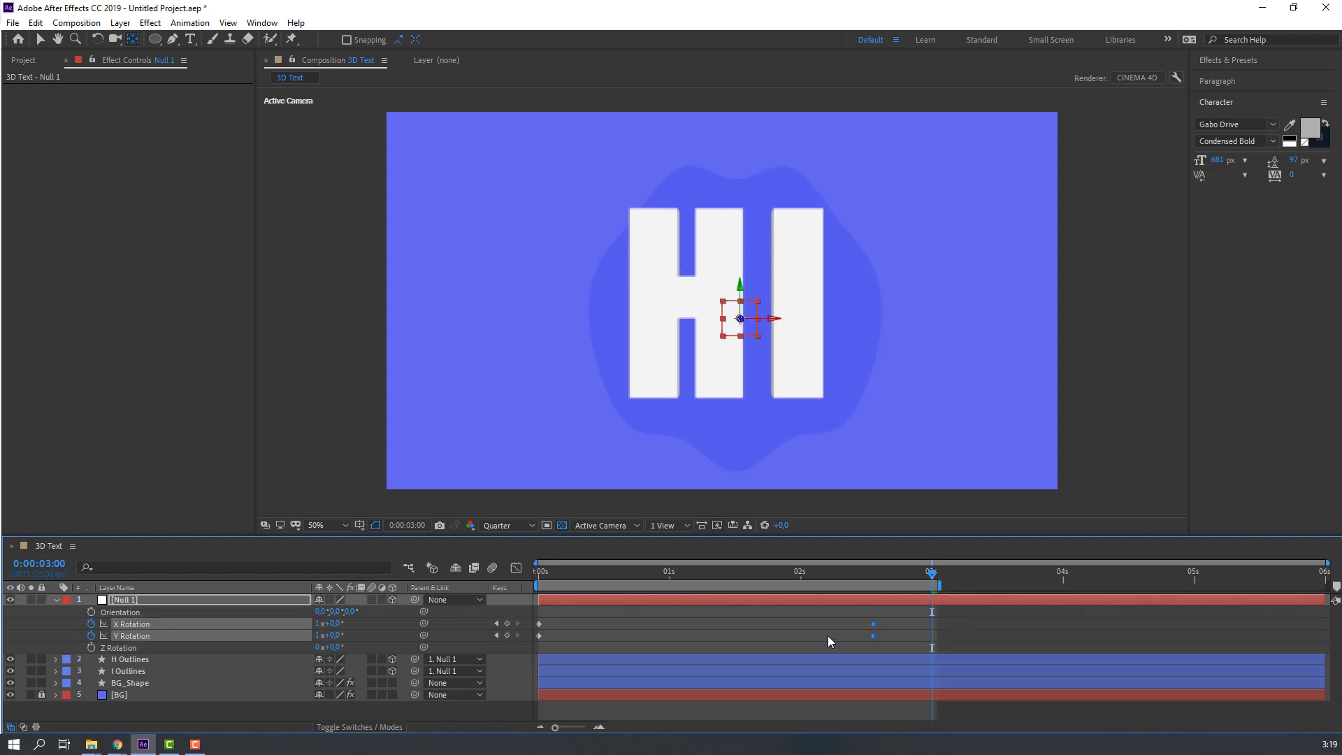